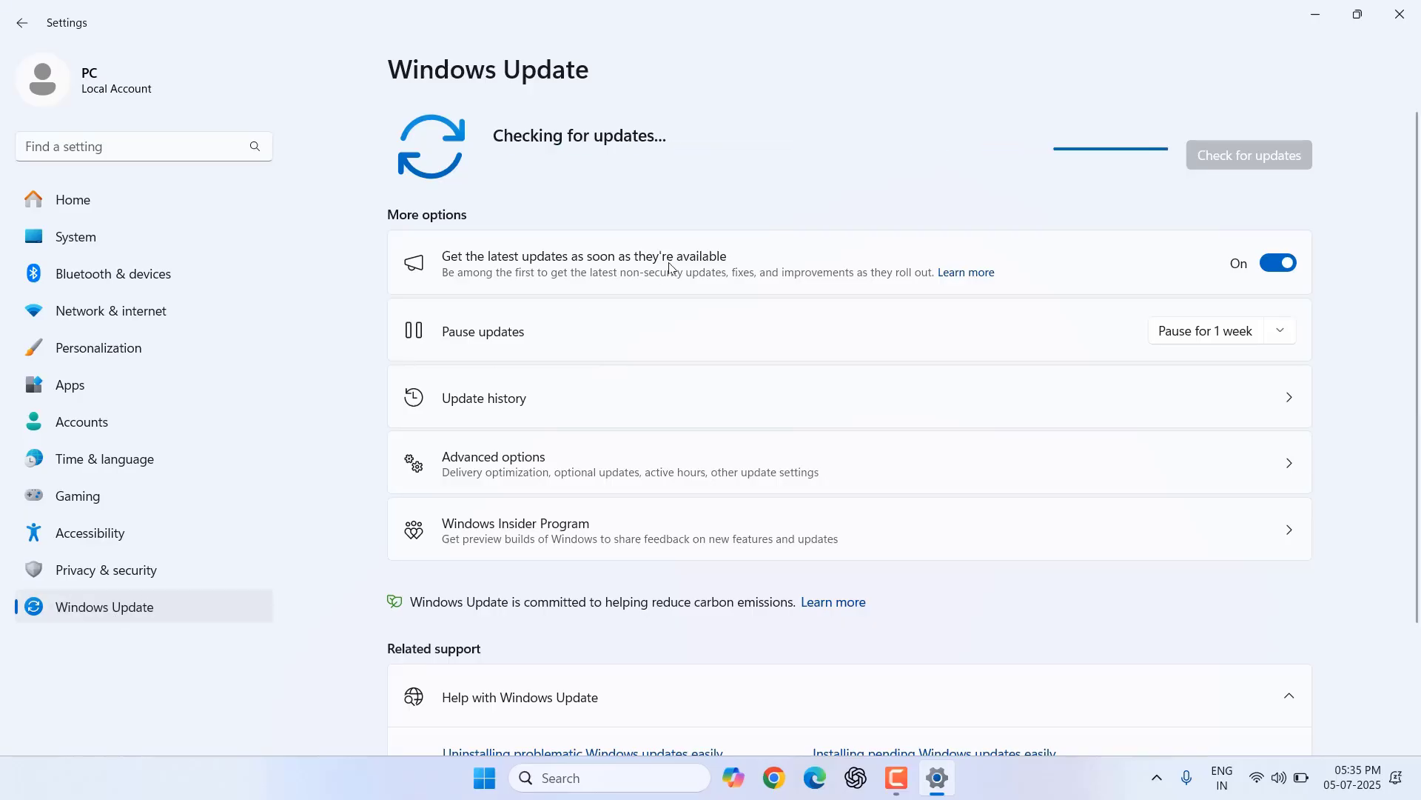
pyautogui.moveTo(673, 421)
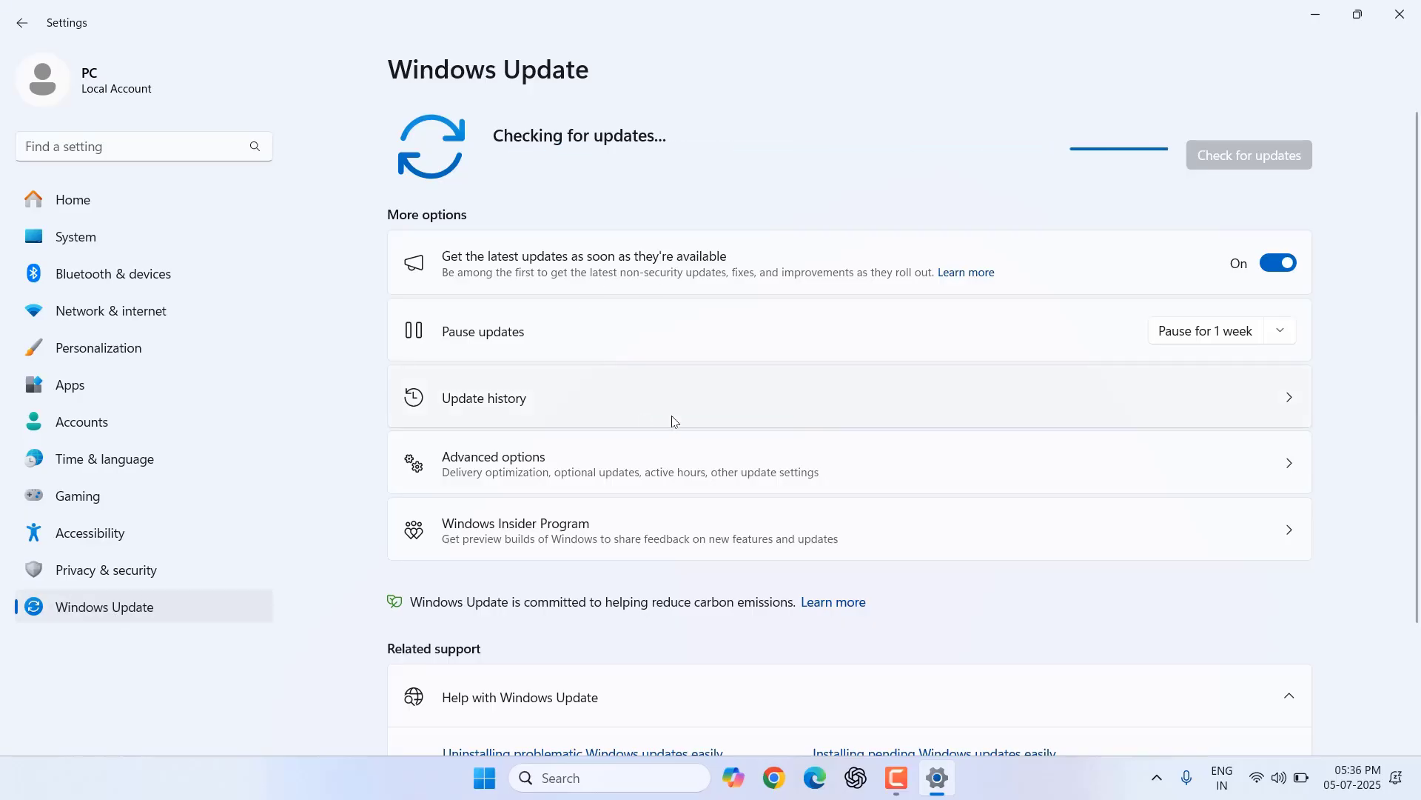
pyautogui.moveTo(986, 380)
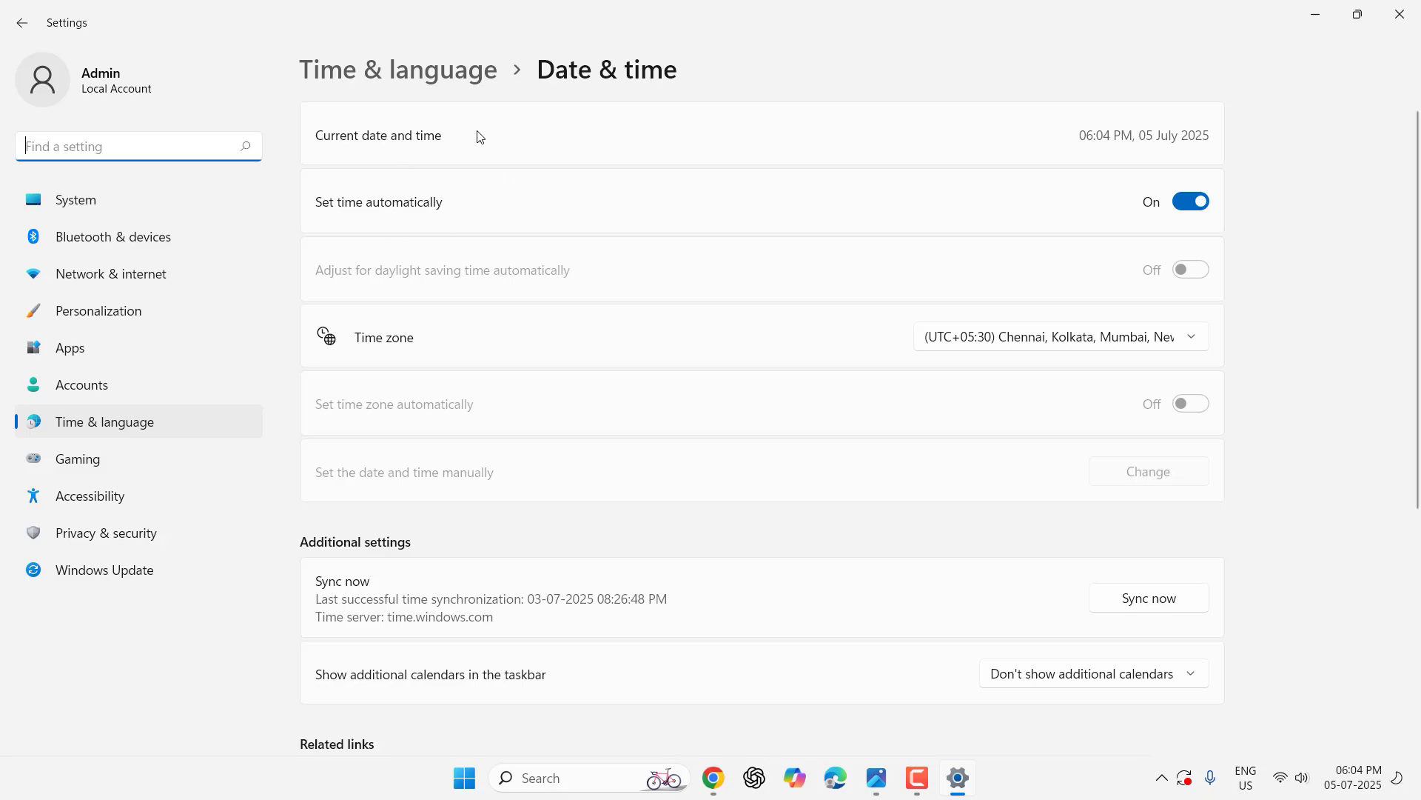
pyautogui.moveTo(450, 146)
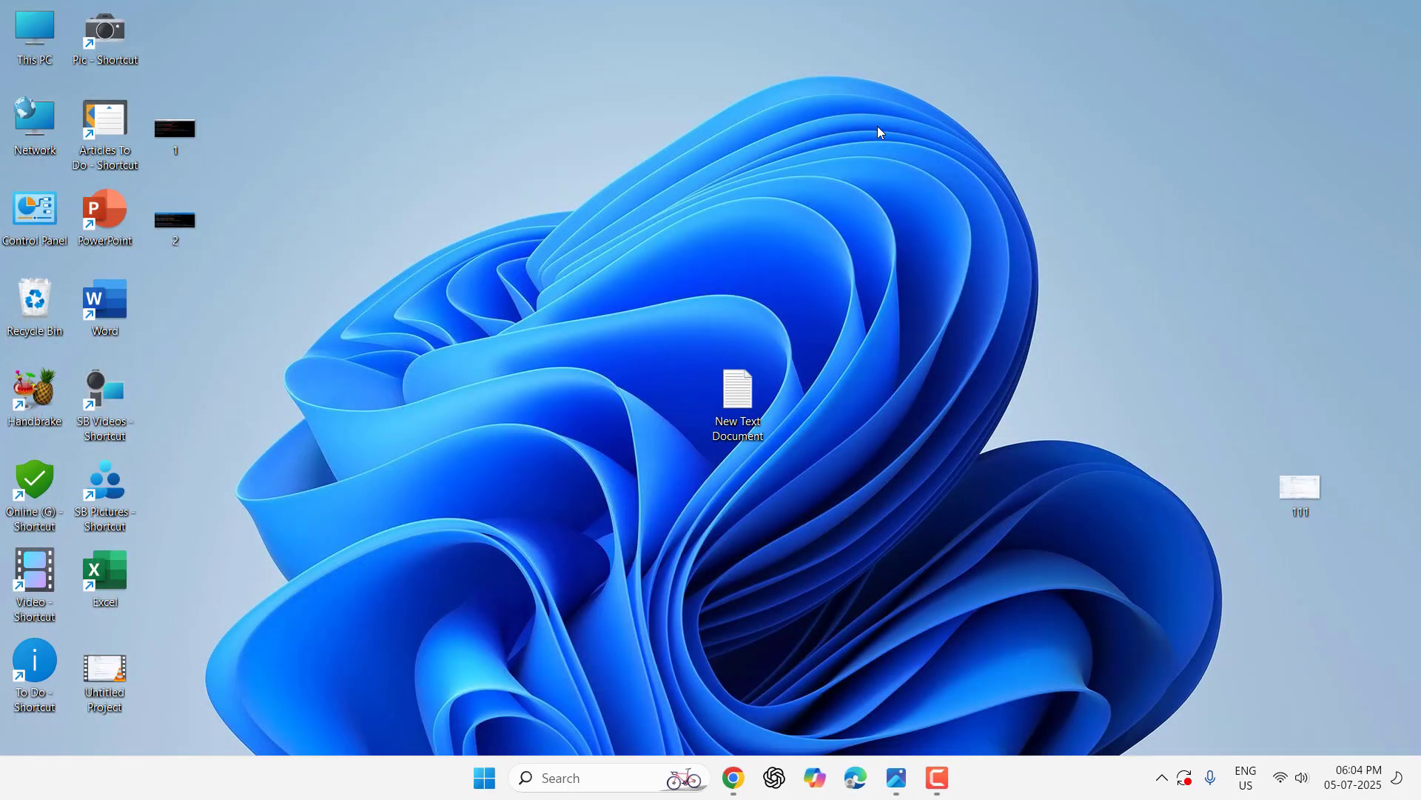
# Step: Launch the Services app from Start search and select the Windows Update service
pyautogui.write('services')
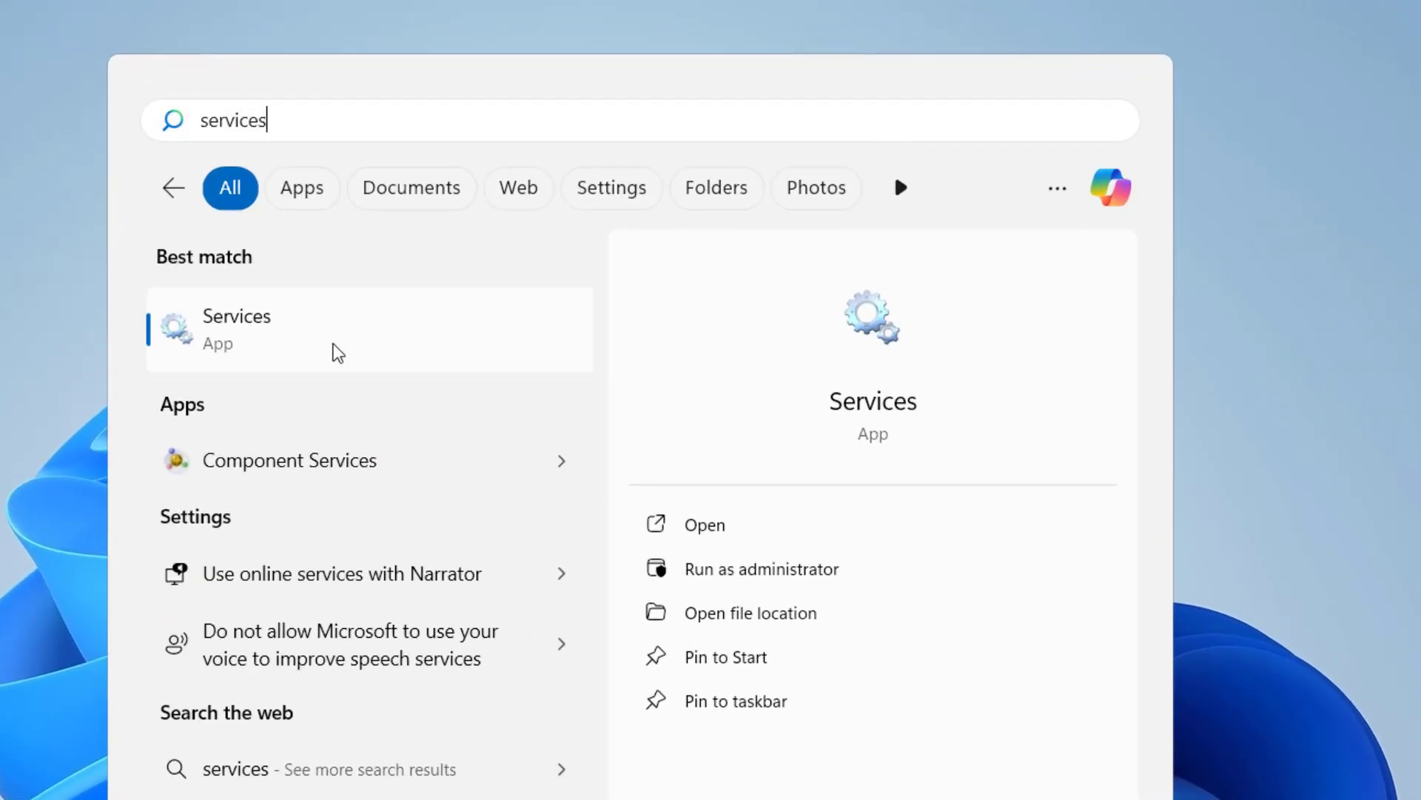
pyautogui.click(235, 329)
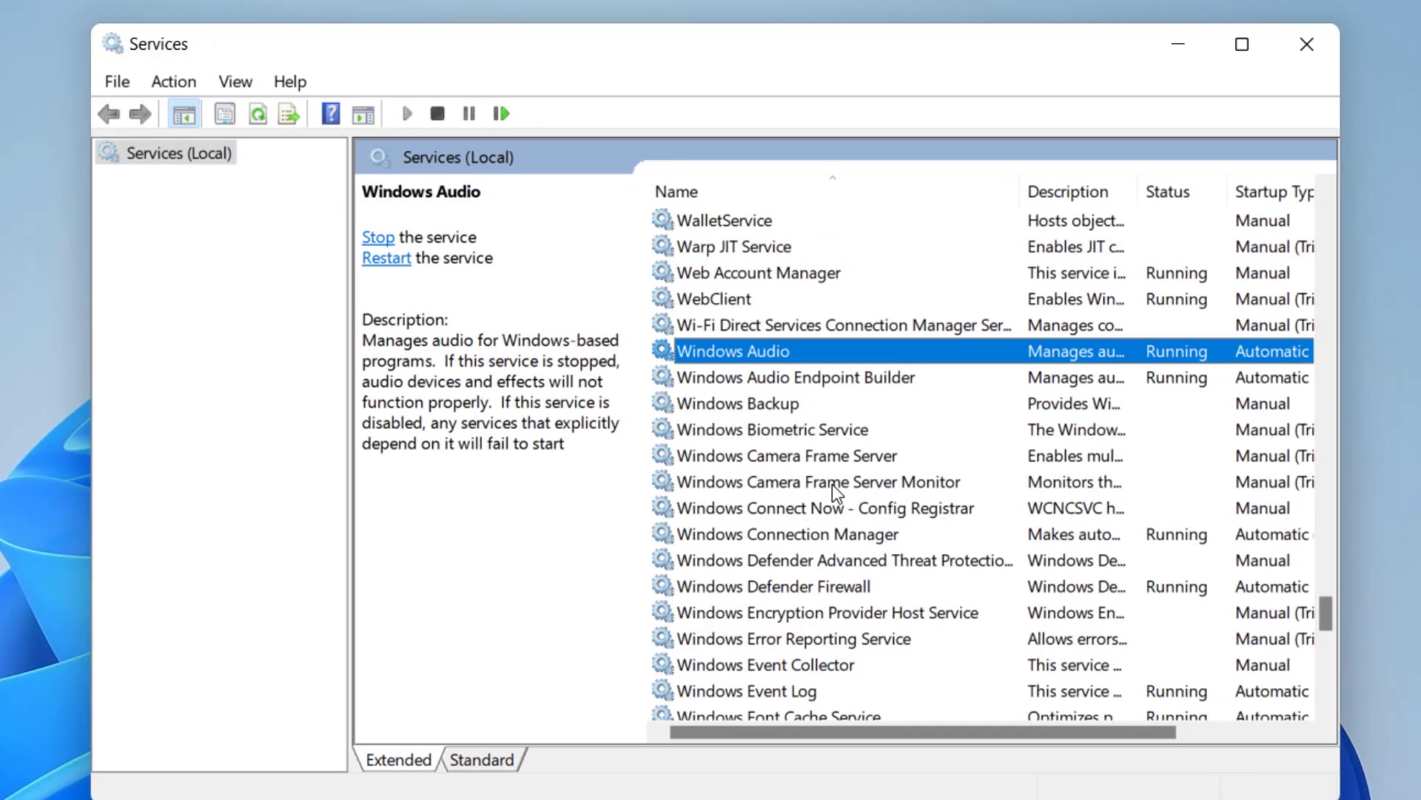
pyautogui.scroll(-3)
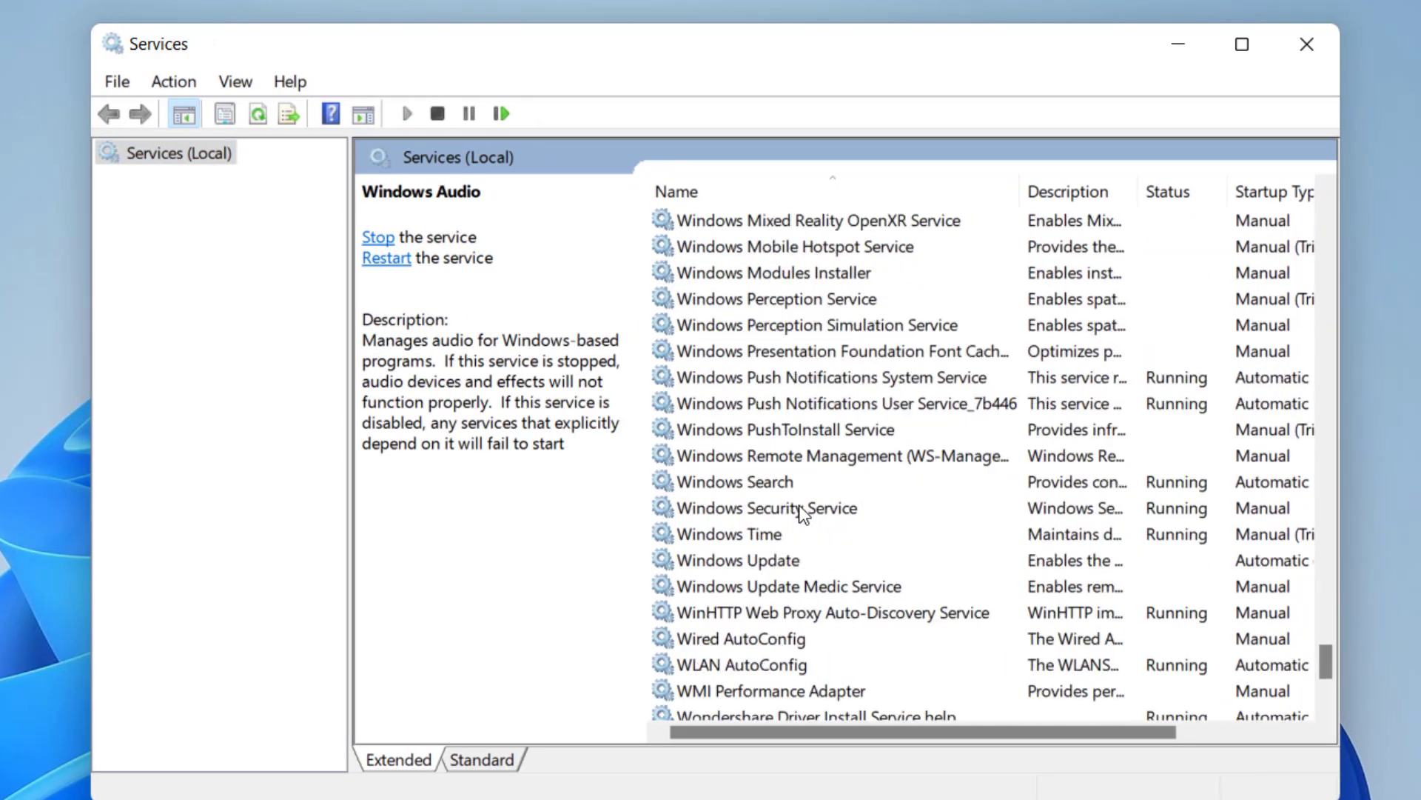
pyautogui.click(738, 559)
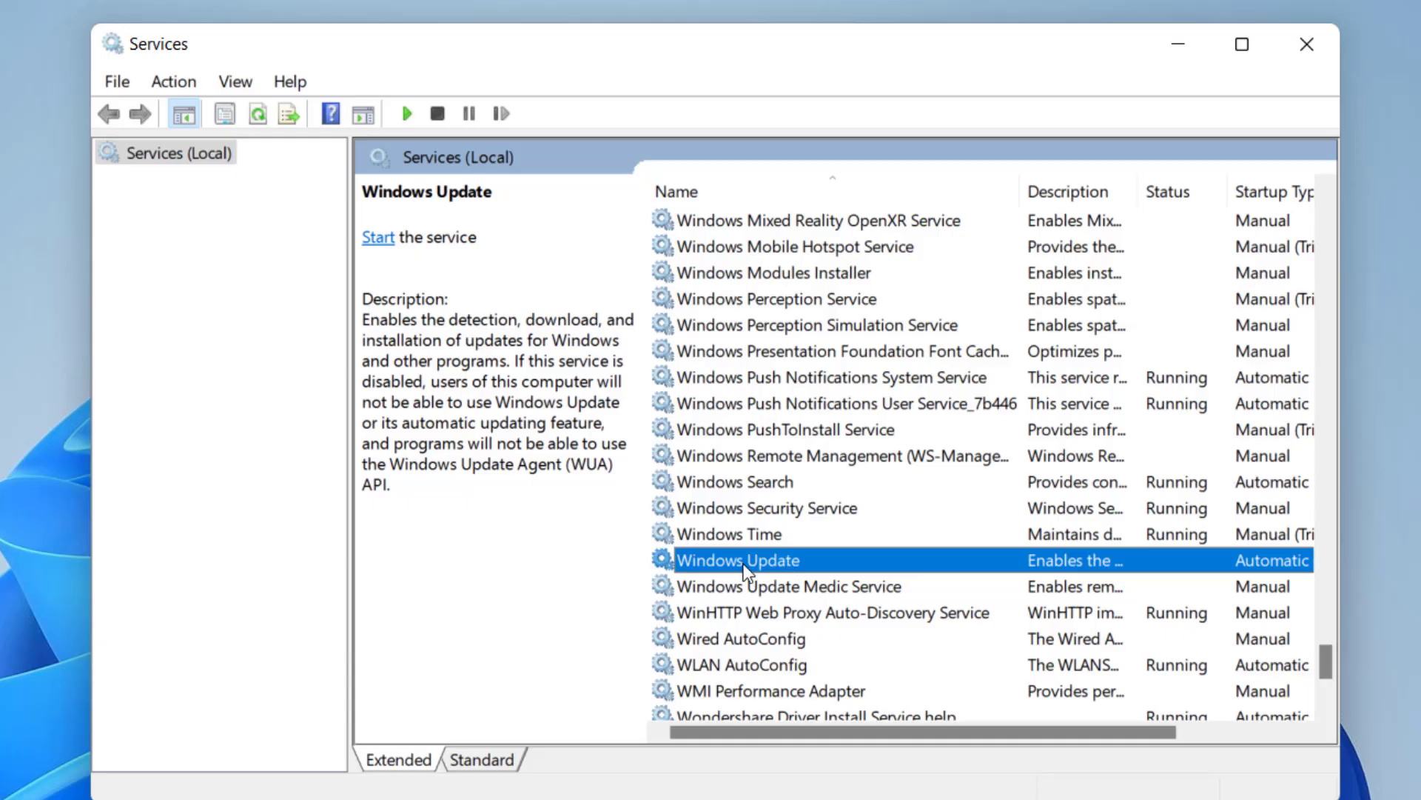
# Step: Set Windows Update startup type to Automatic, start the service, and confirm with OK
pyautogui.click(943, 401)
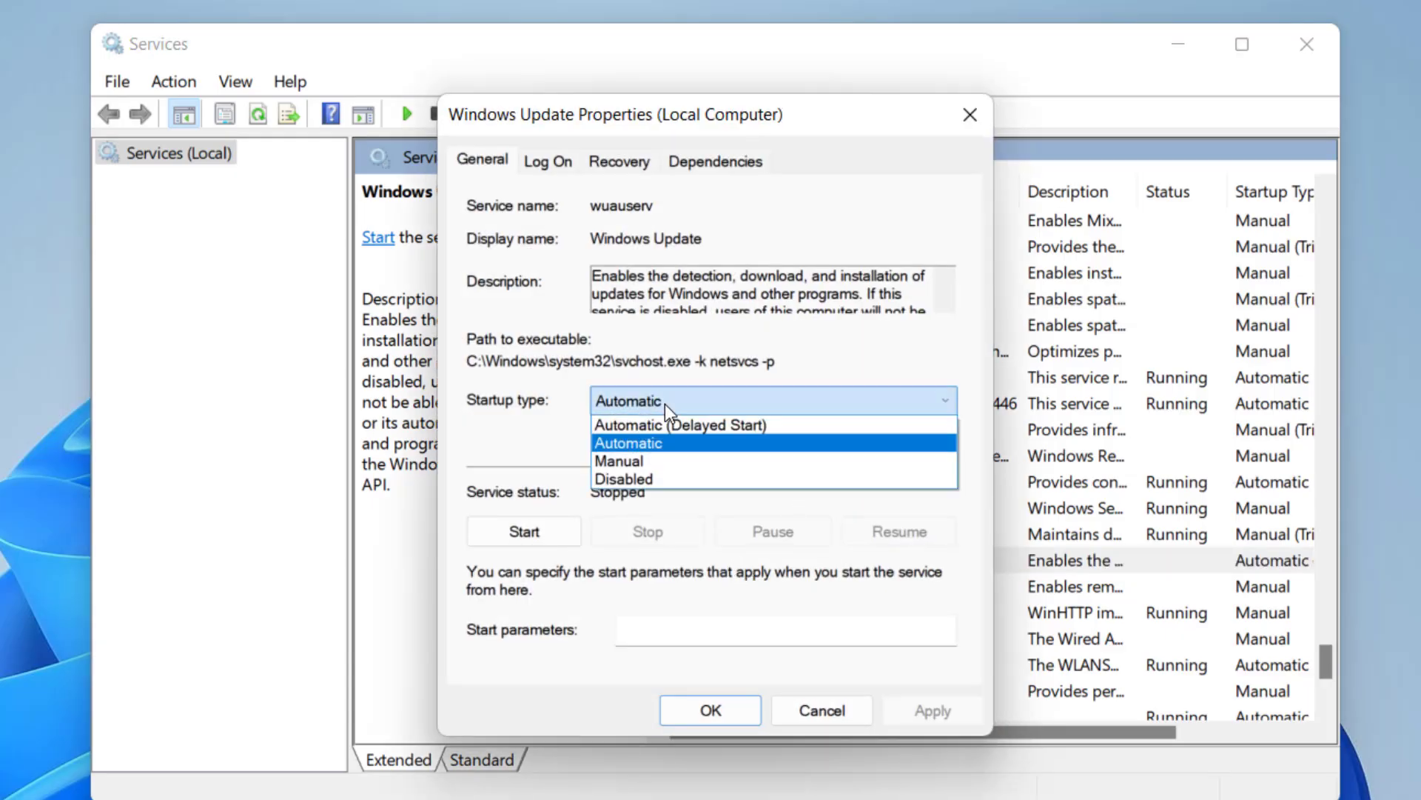
pyautogui.click(626, 443)
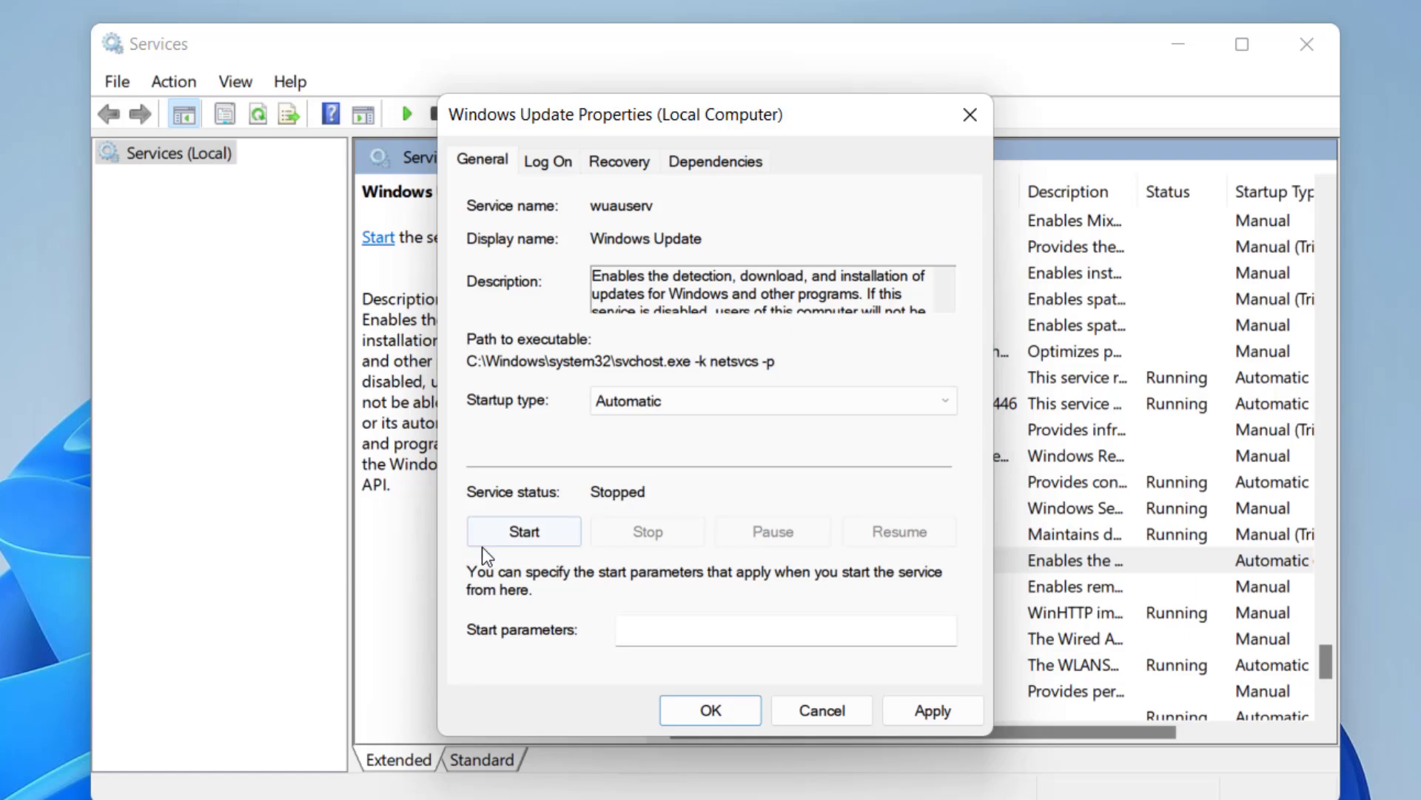
pyautogui.click(524, 531)
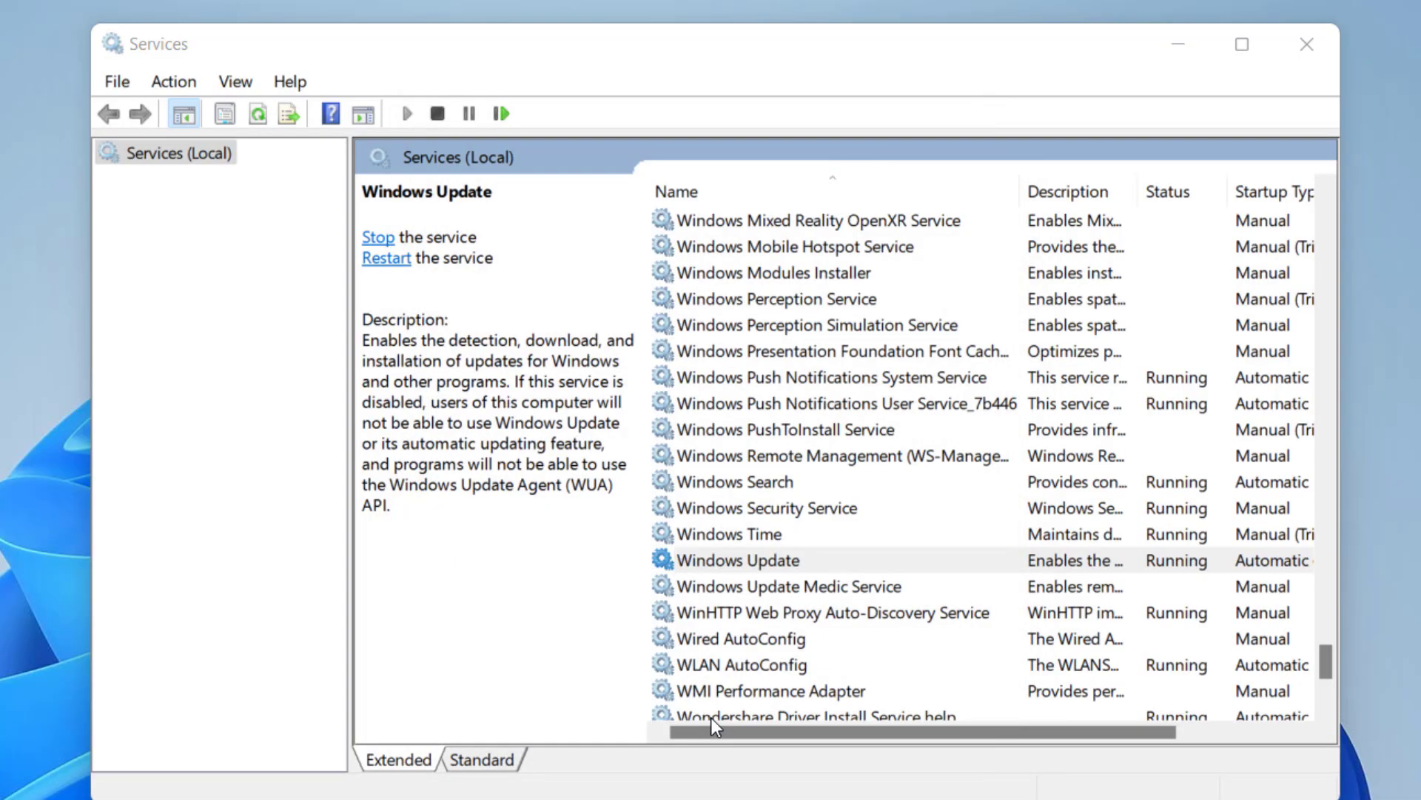
pyautogui.click(832, 612)
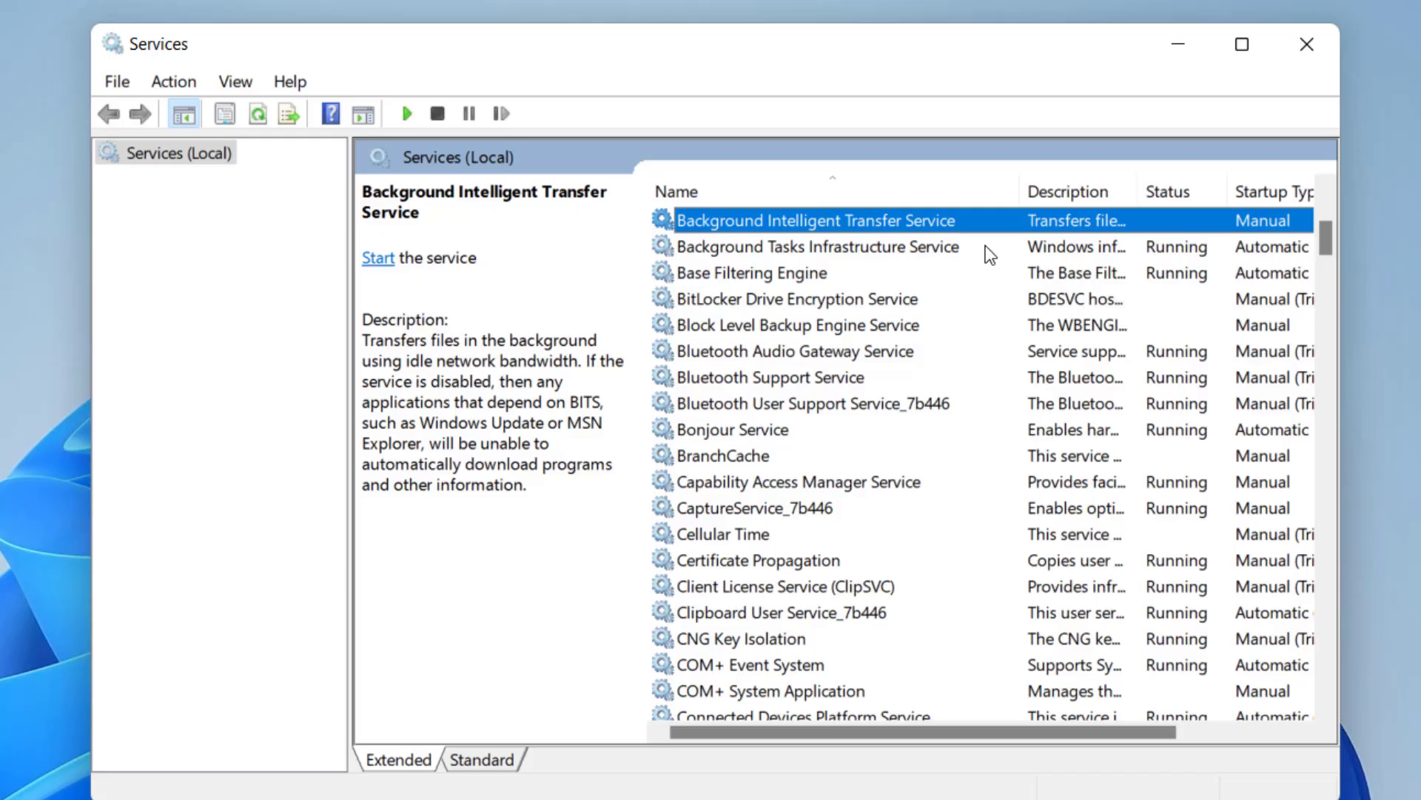
pyautogui.moveTo(799, 243)
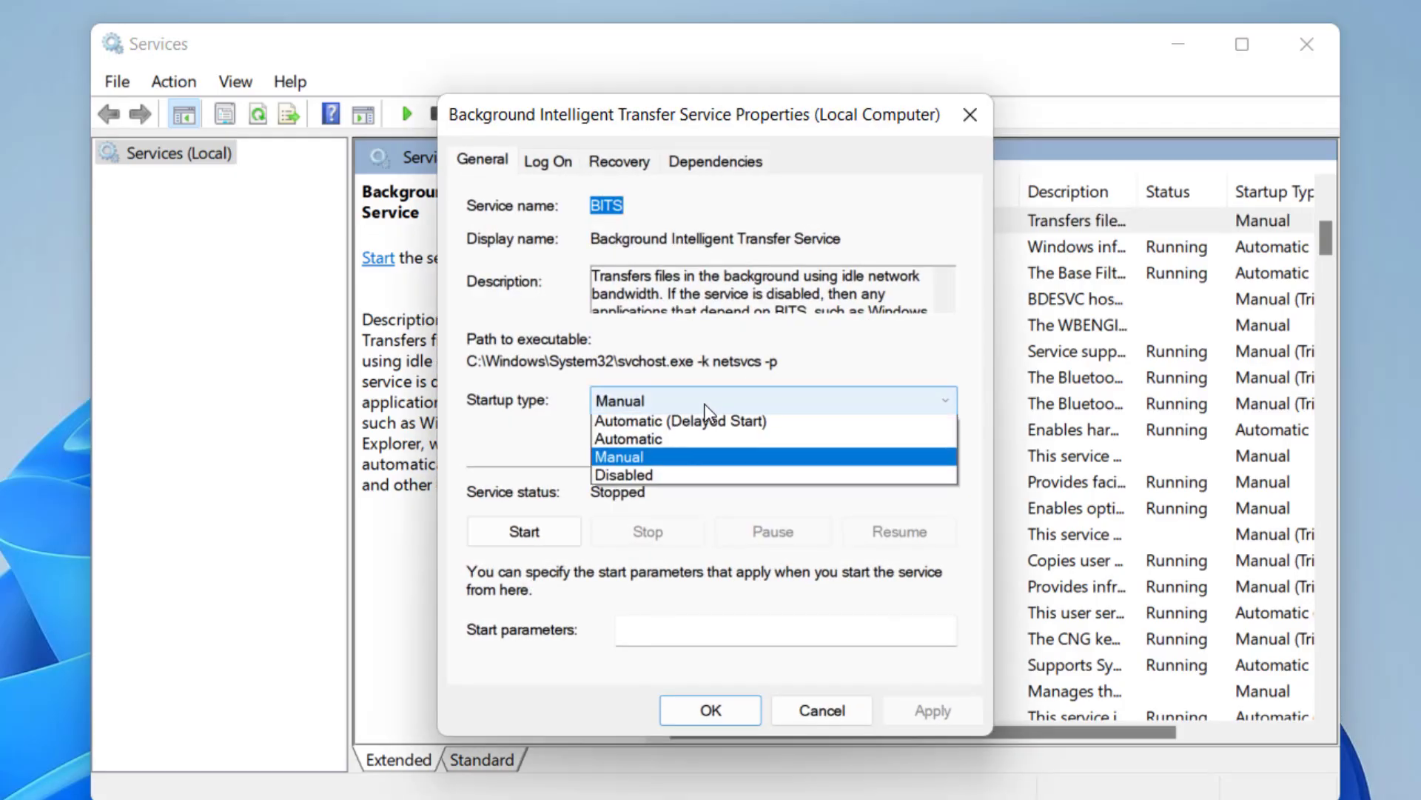
# Step: Set Background Intelligent Transfer Service to Automatic, start it, and confirm with OK
pyautogui.click(627, 439)
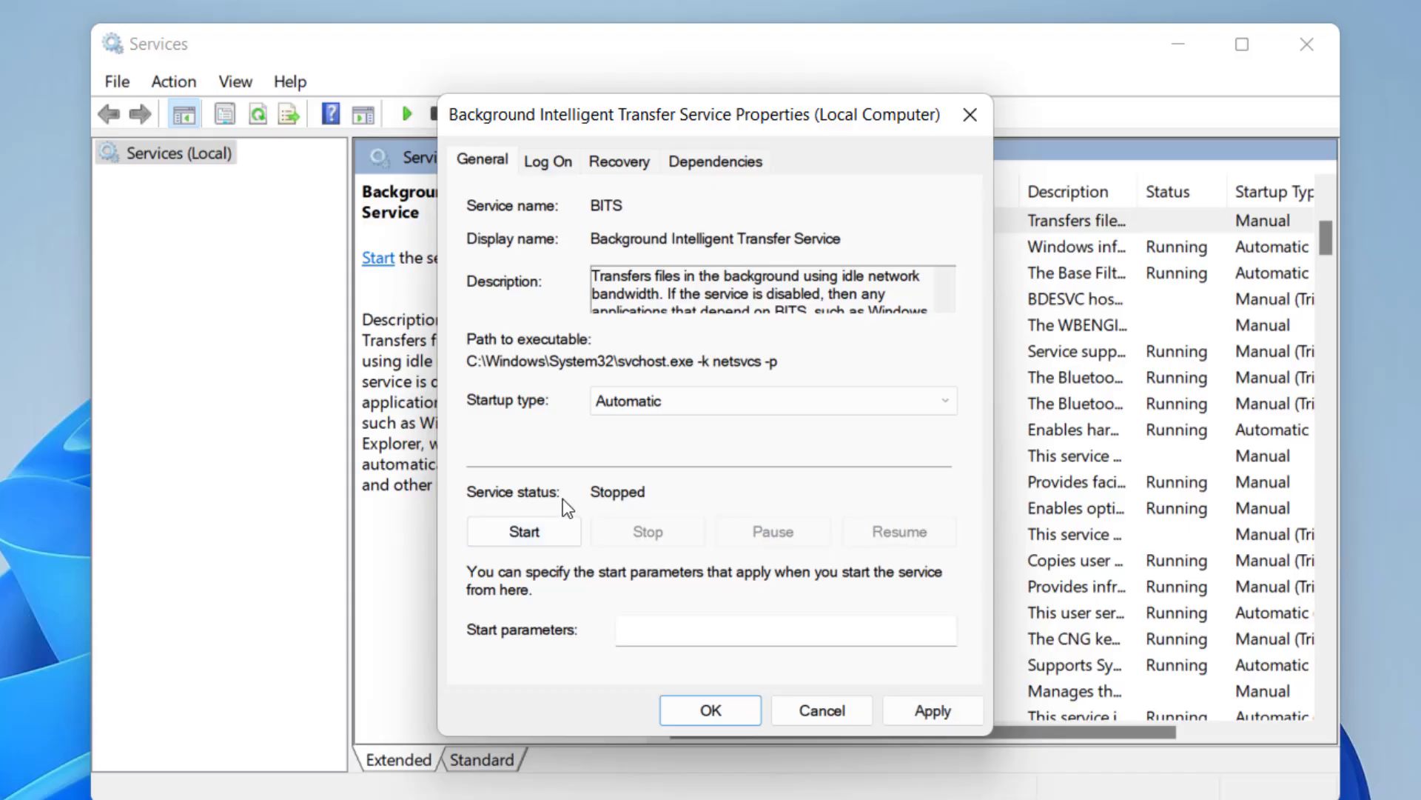
pyautogui.click(524, 532)
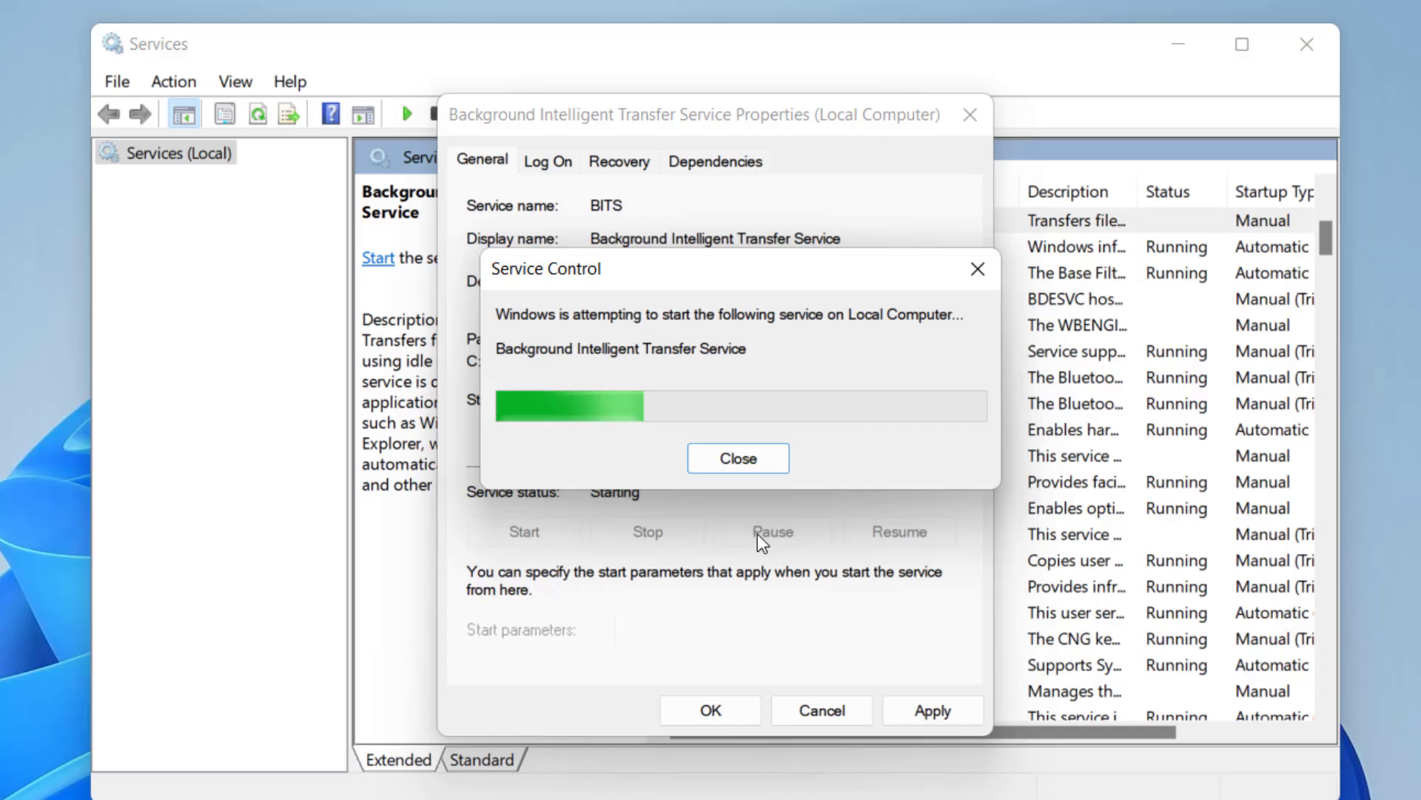
pyautogui.click(738, 458)
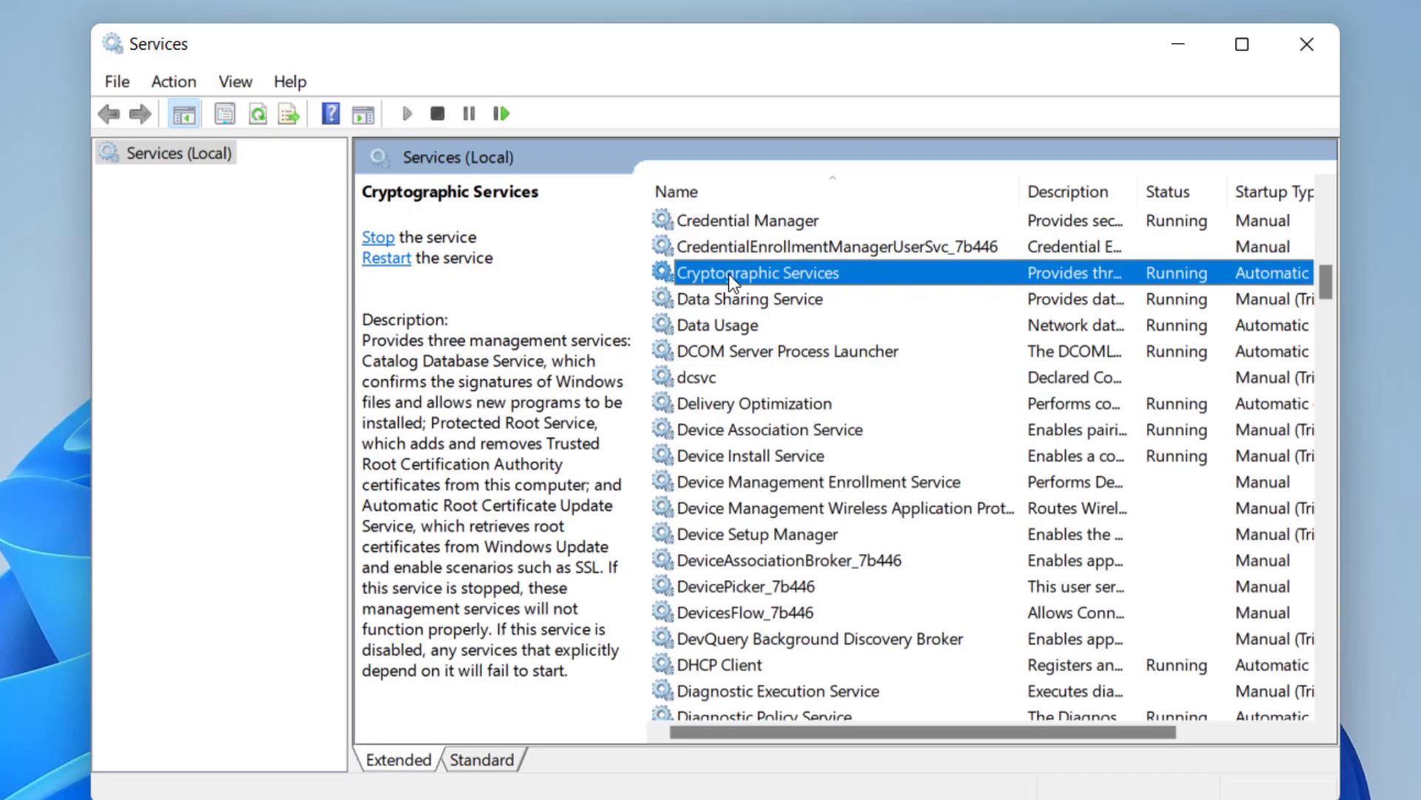
# Step: Check that Cryptographic Services is Automatic and Running, then close its properties unchanged
pyautogui.doubleClick(758, 272)
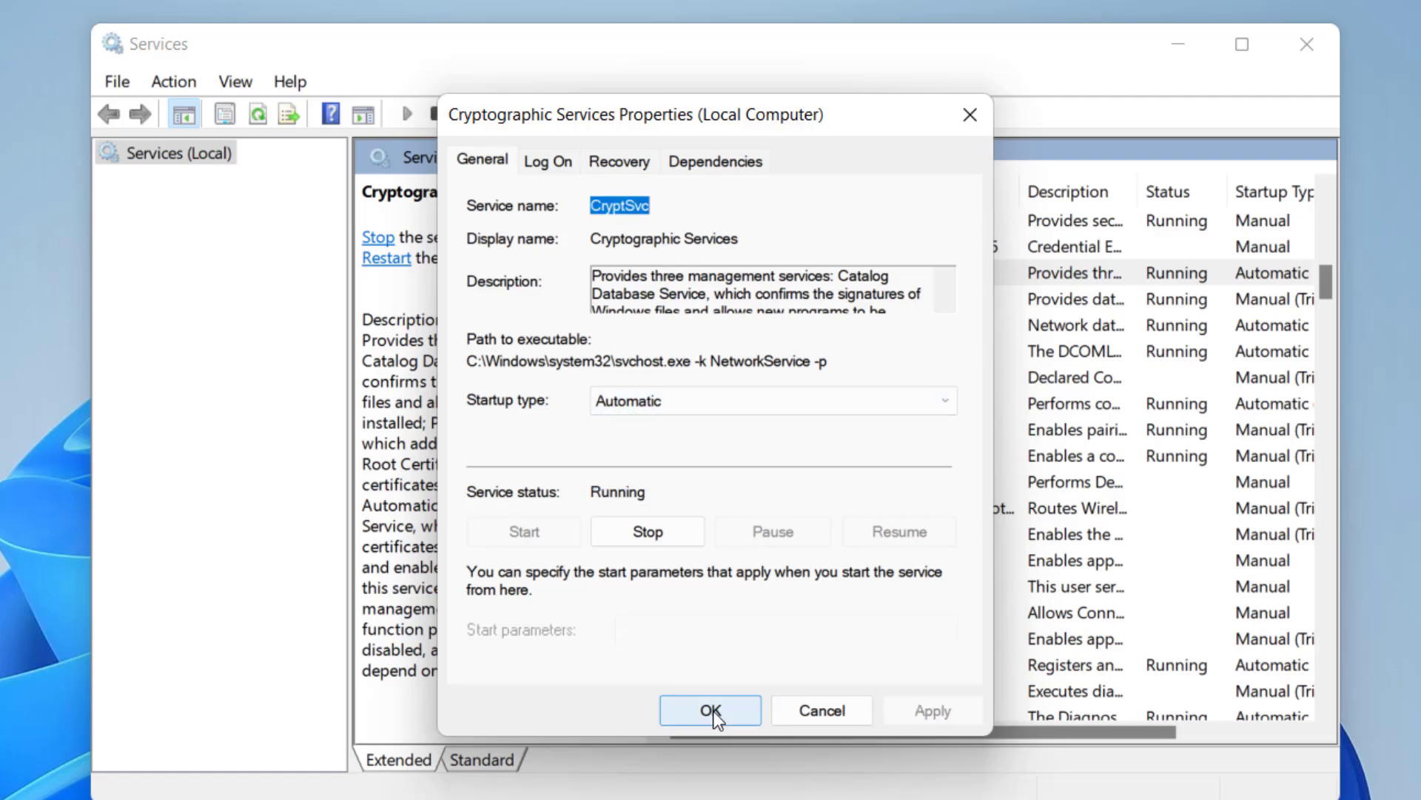
pyautogui.click(710, 709)
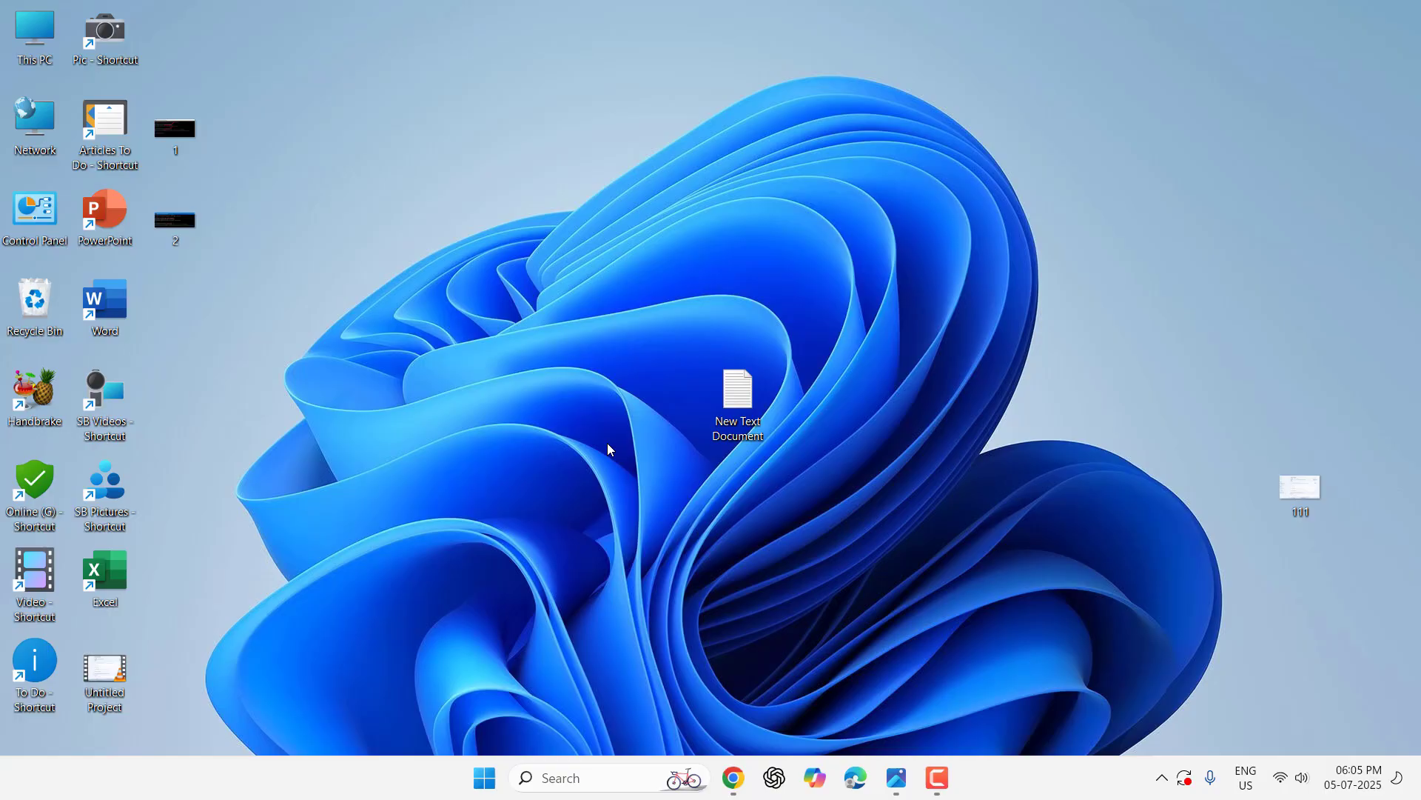
# Step: Run the Windows Update troubleshooter under System > Troubleshoot > Other troubleshooters and dismiss its report
pyautogui.click(484, 778)
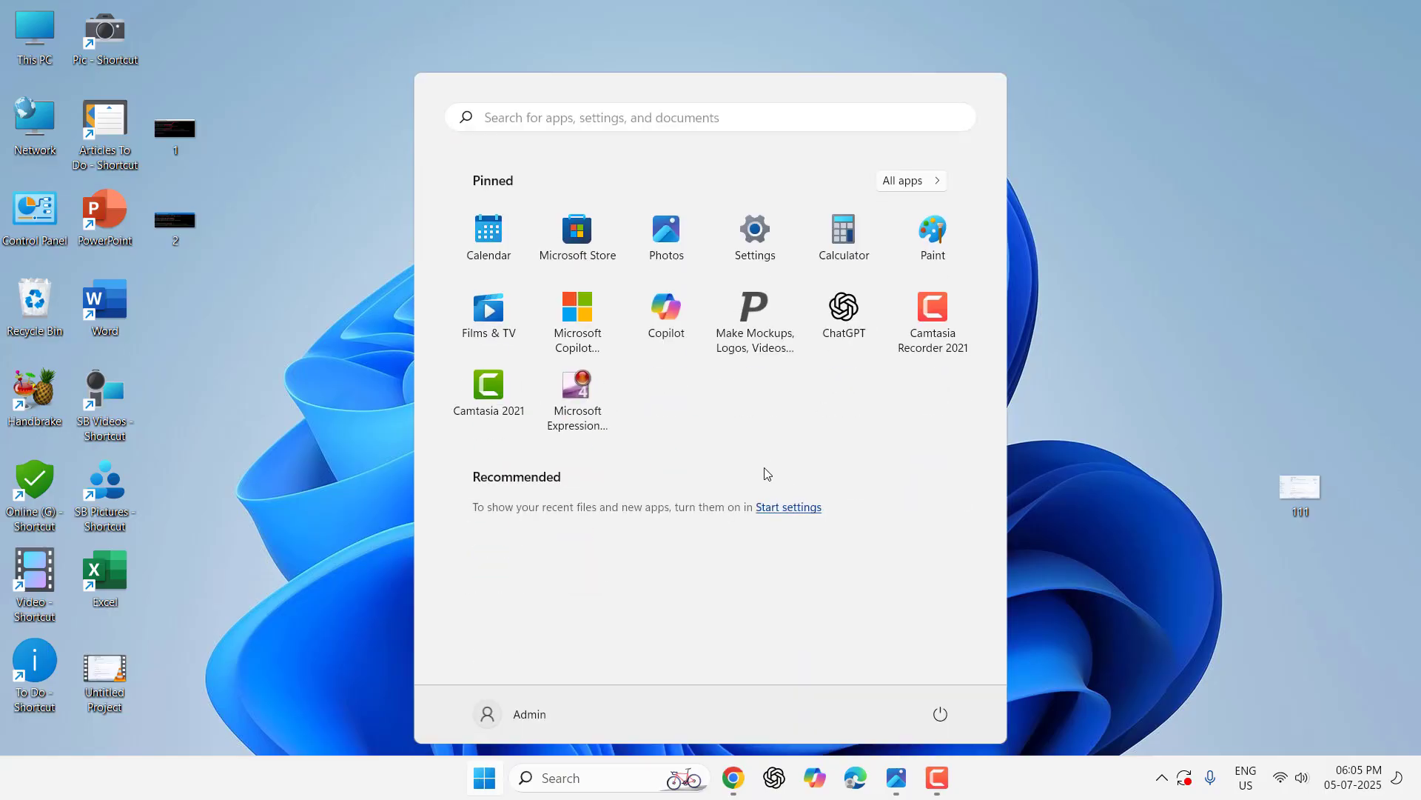
pyautogui.click(754, 231)
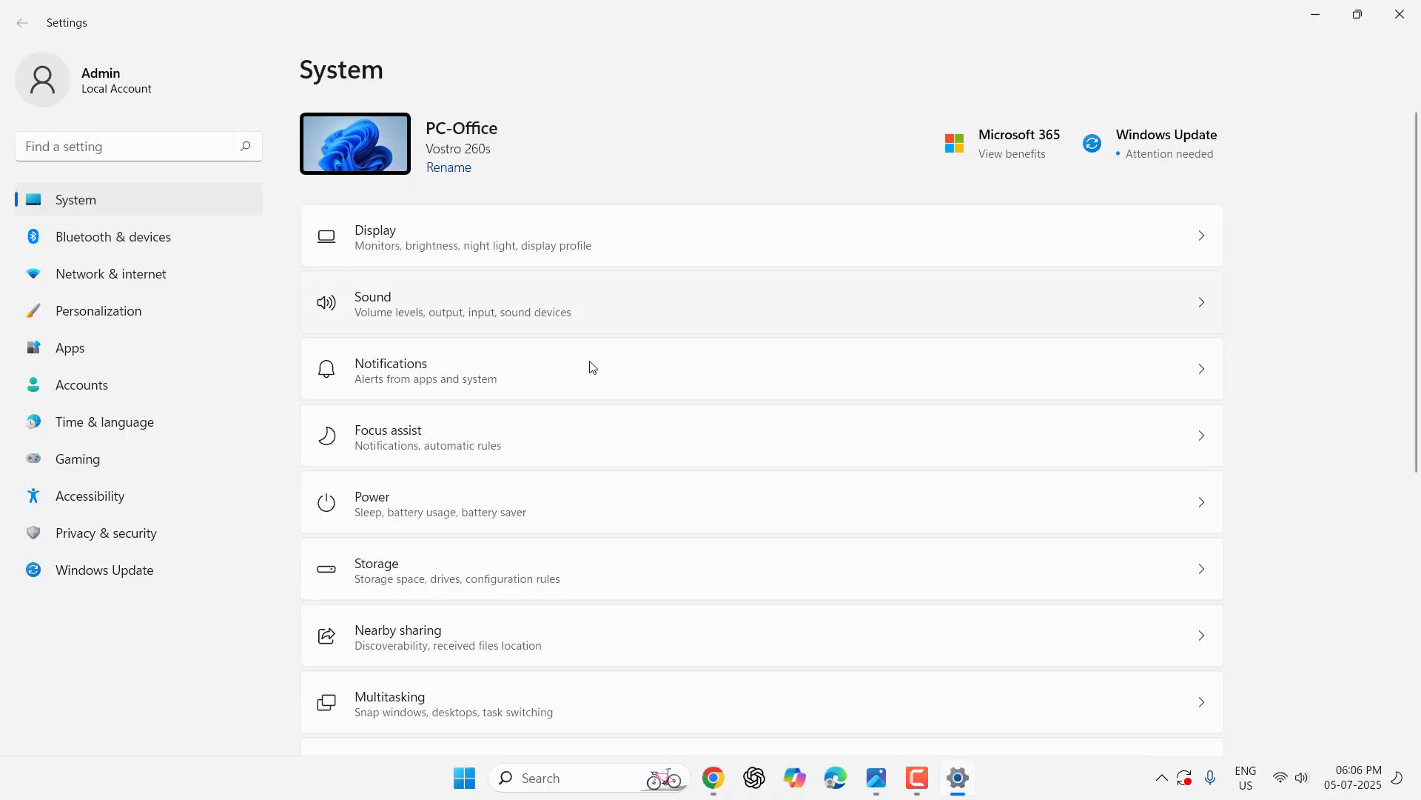
pyautogui.scroll(-3)
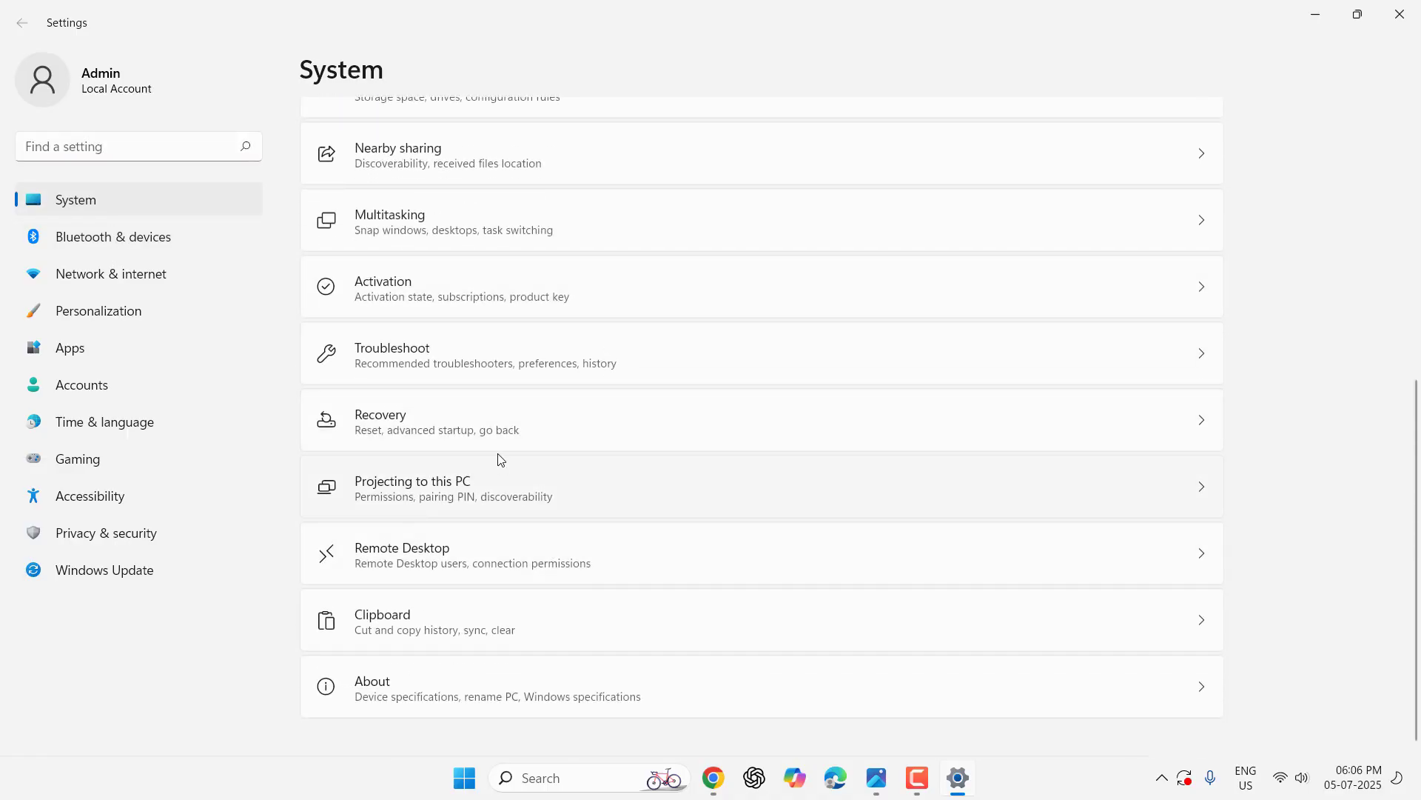
pyautogui.click(392, 354)
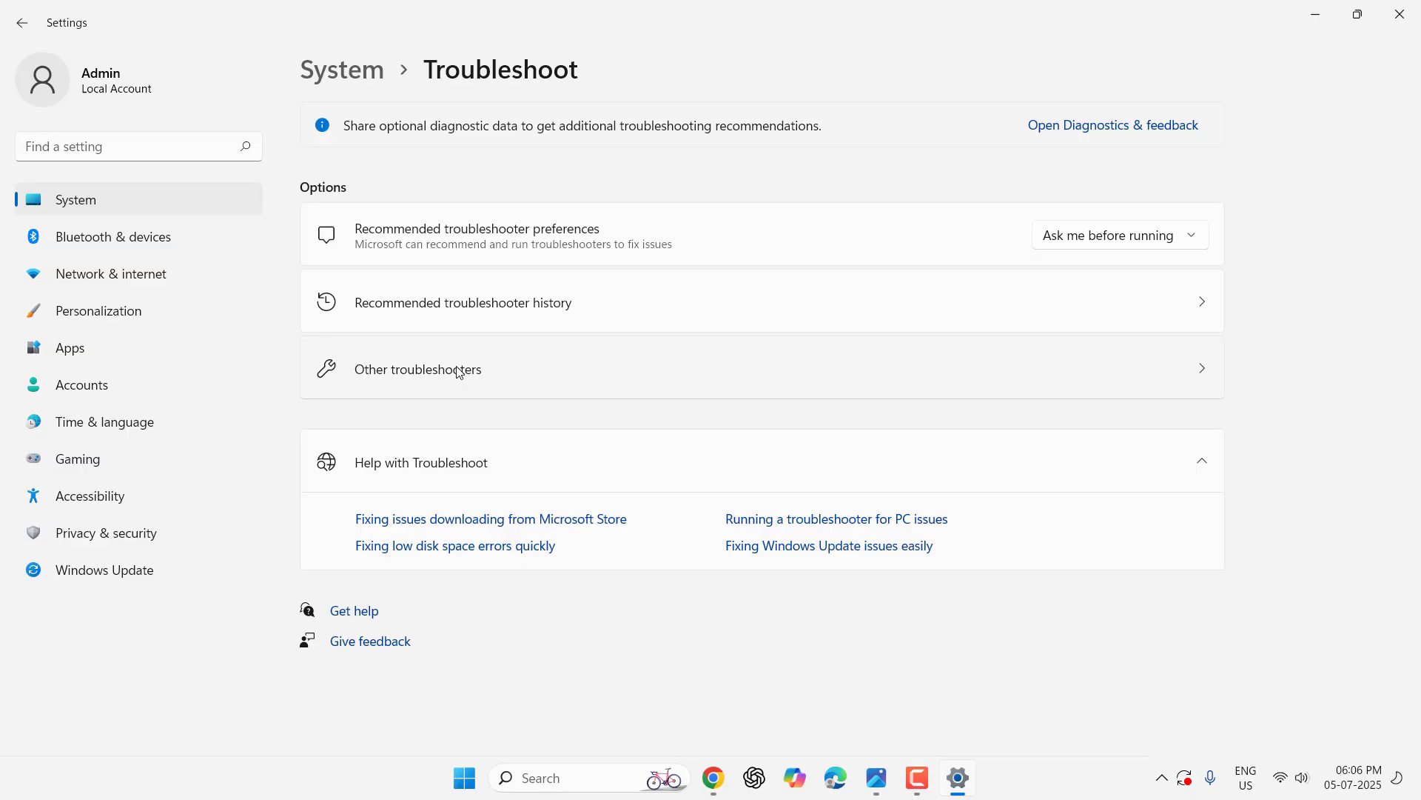
pyautogui.click(417, 368)
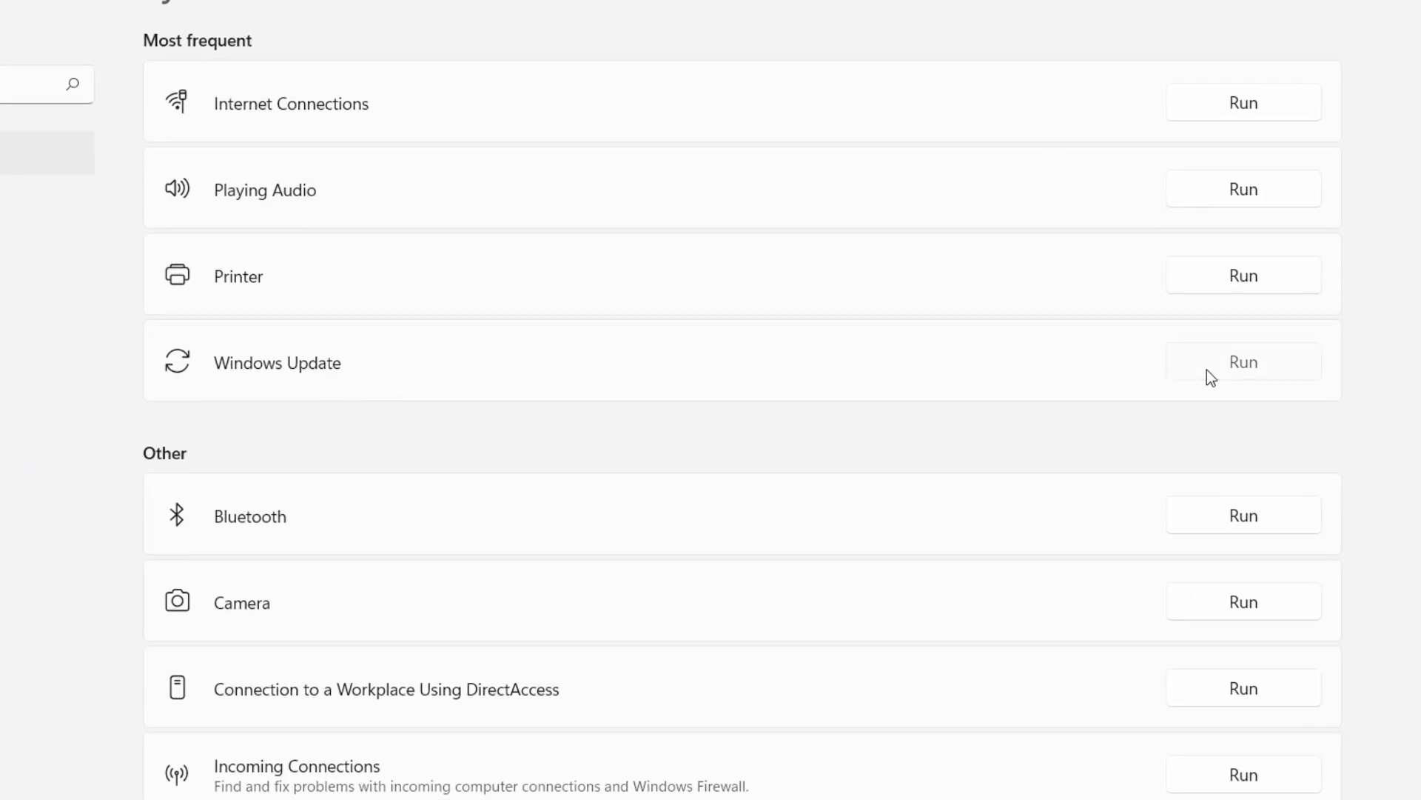
pyautogui.click(1243, 362)
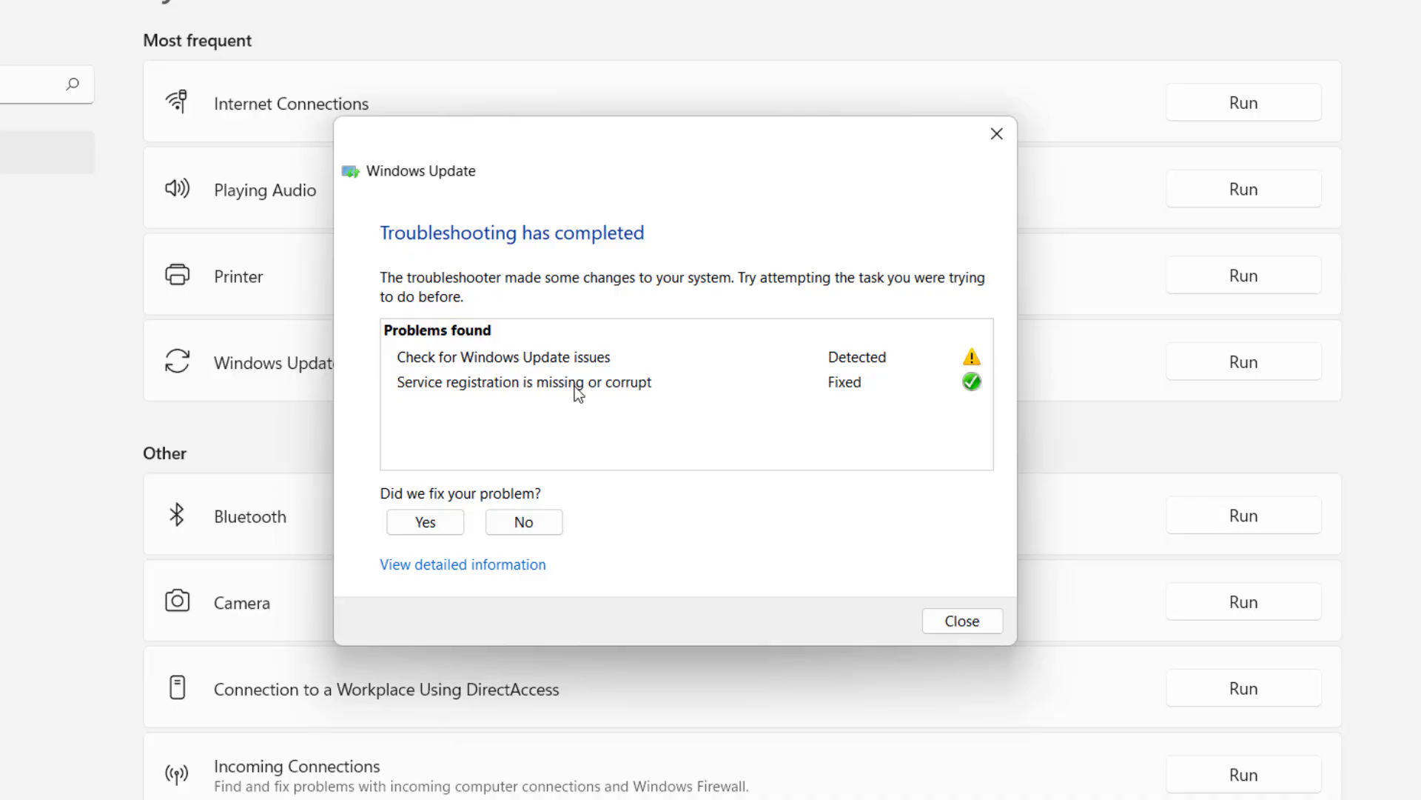
pyautogui.moveTo(908, 613)
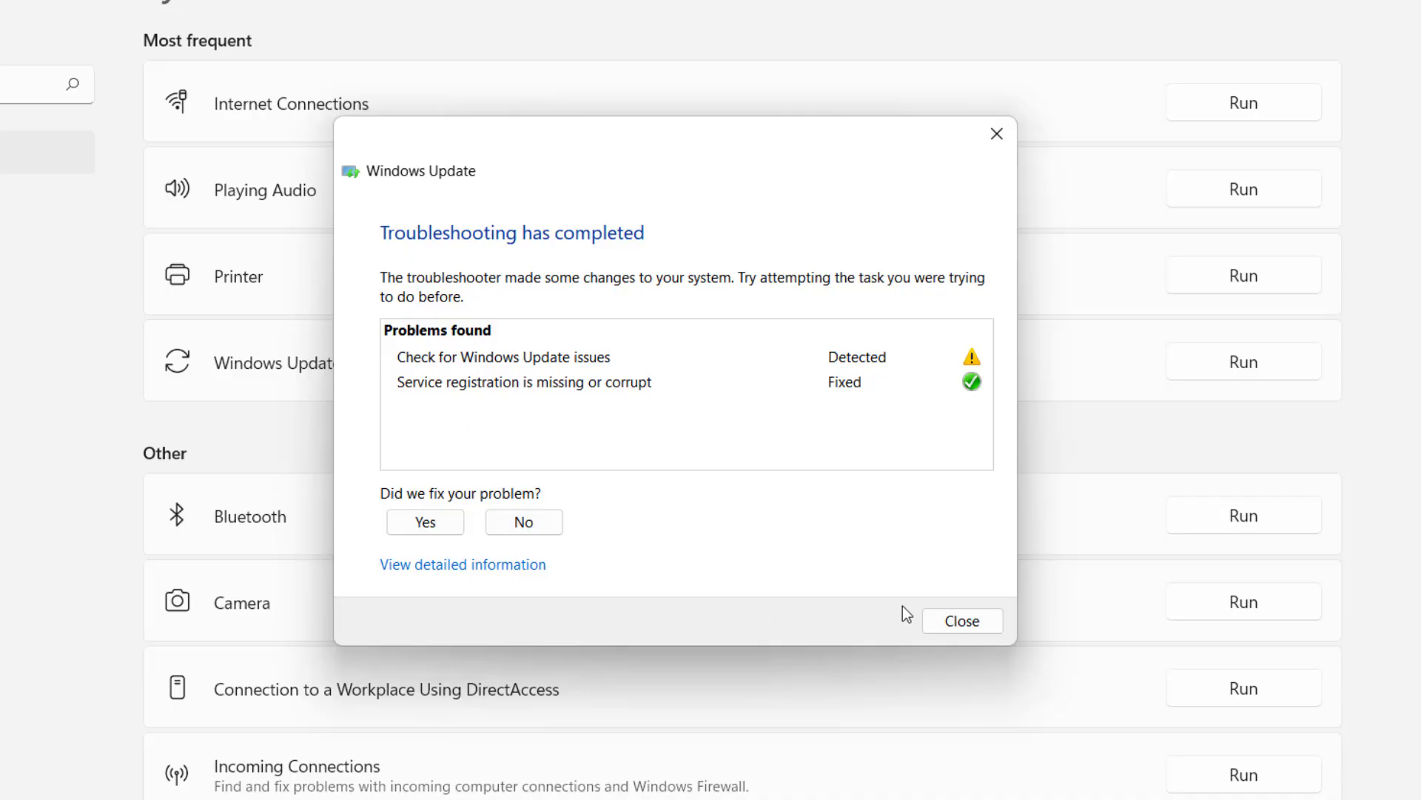
pyautogui.click(962, 621)
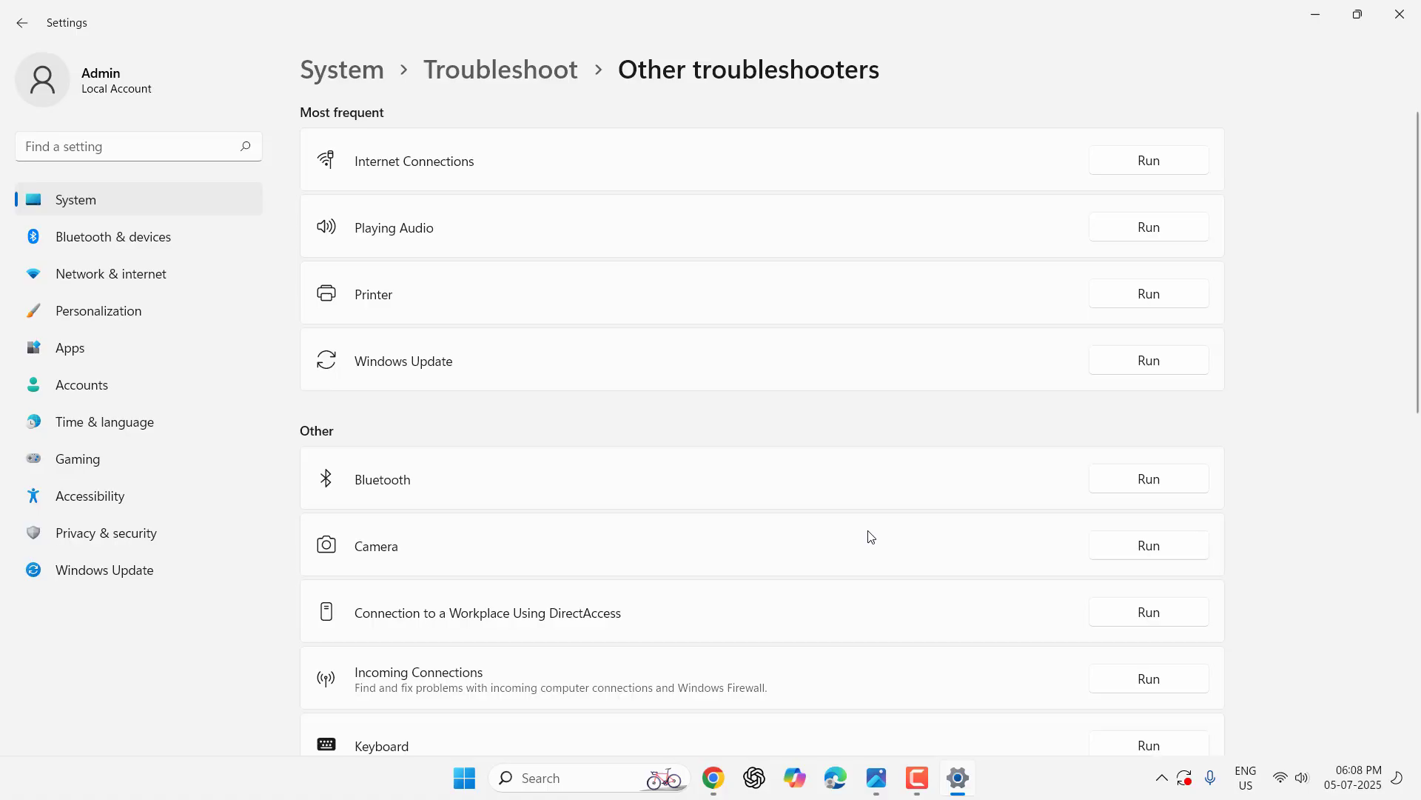
pyautogui.moveTo(1411, 54)
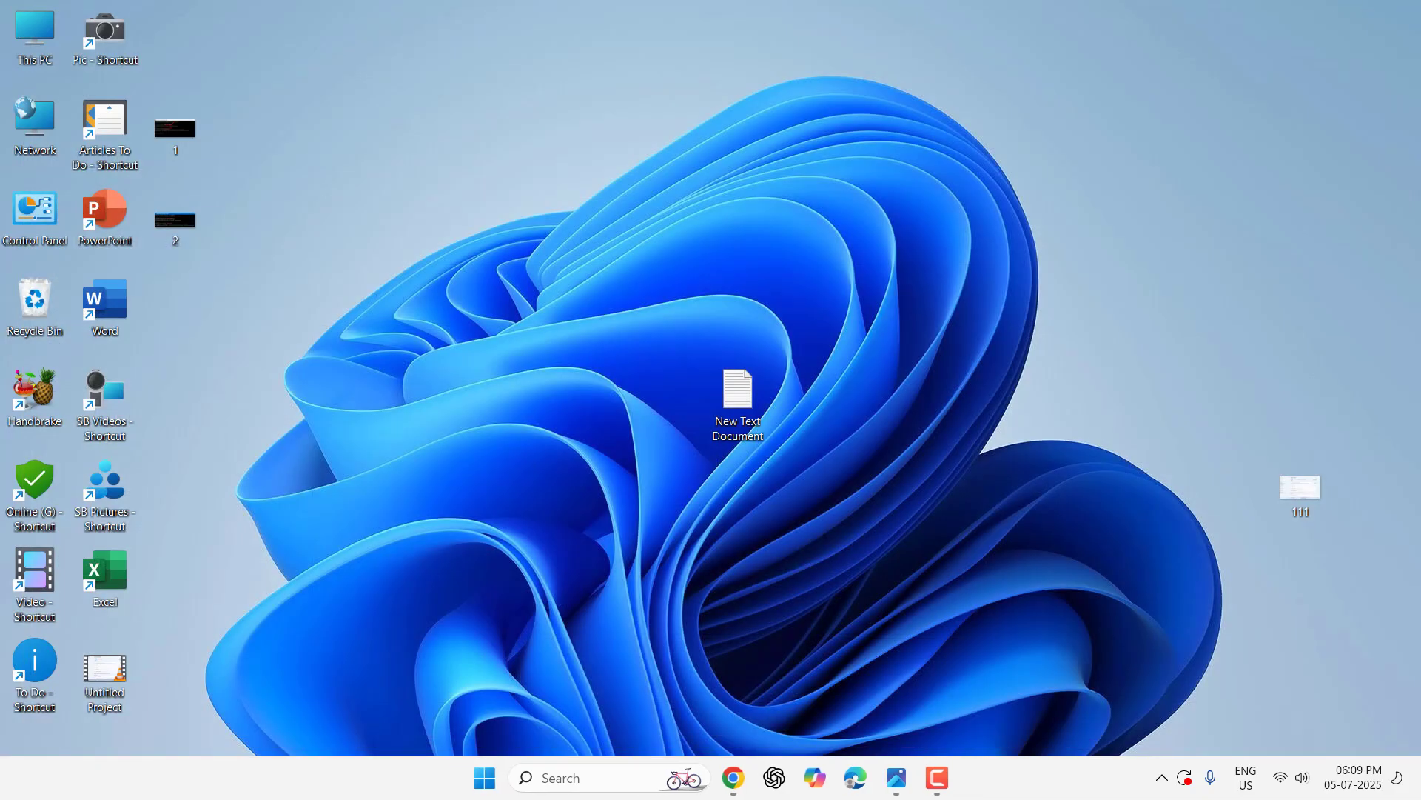
# Step: Search 'cmd' in Start and run Command Prompt as administrator
pyautogui.click(483, 778)
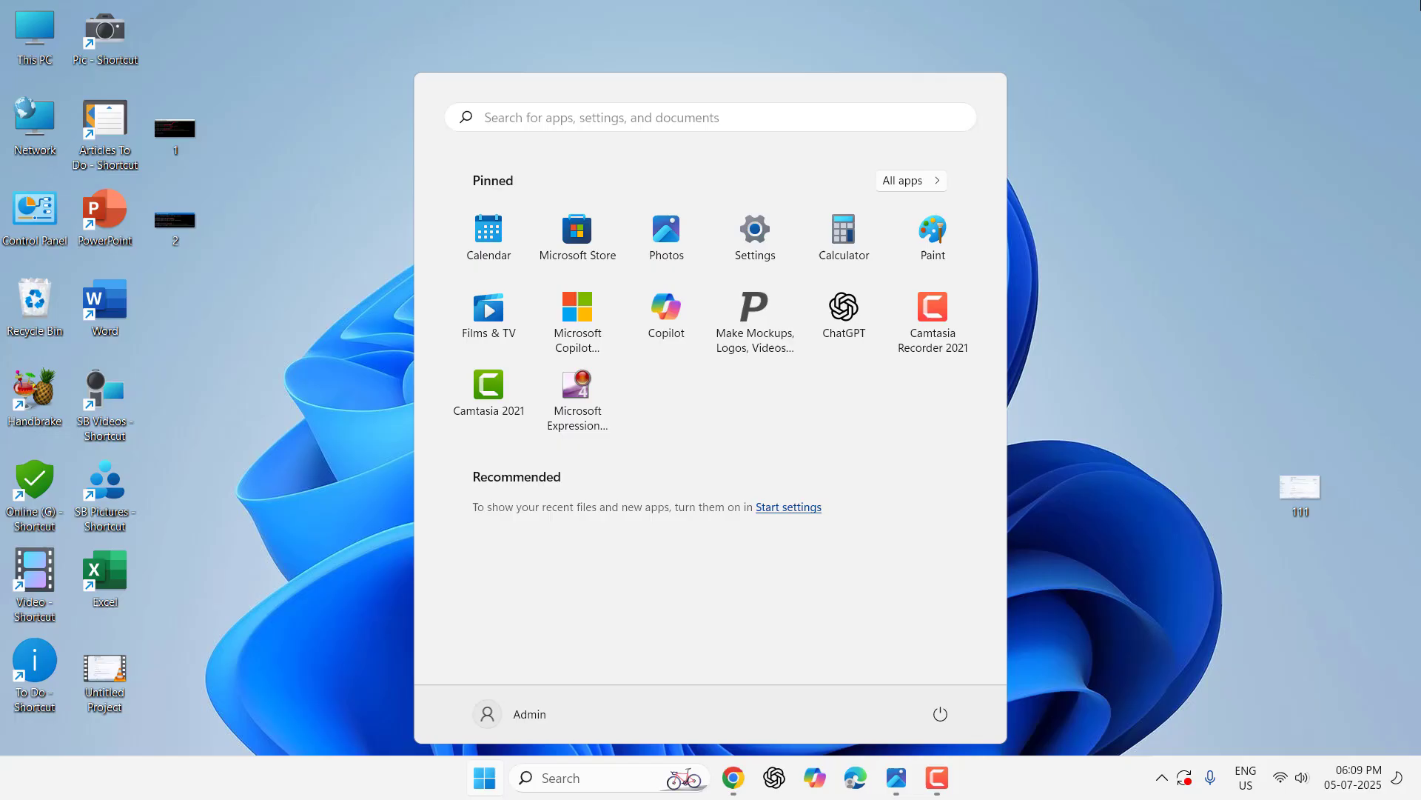
pyautogui.write('cmd')
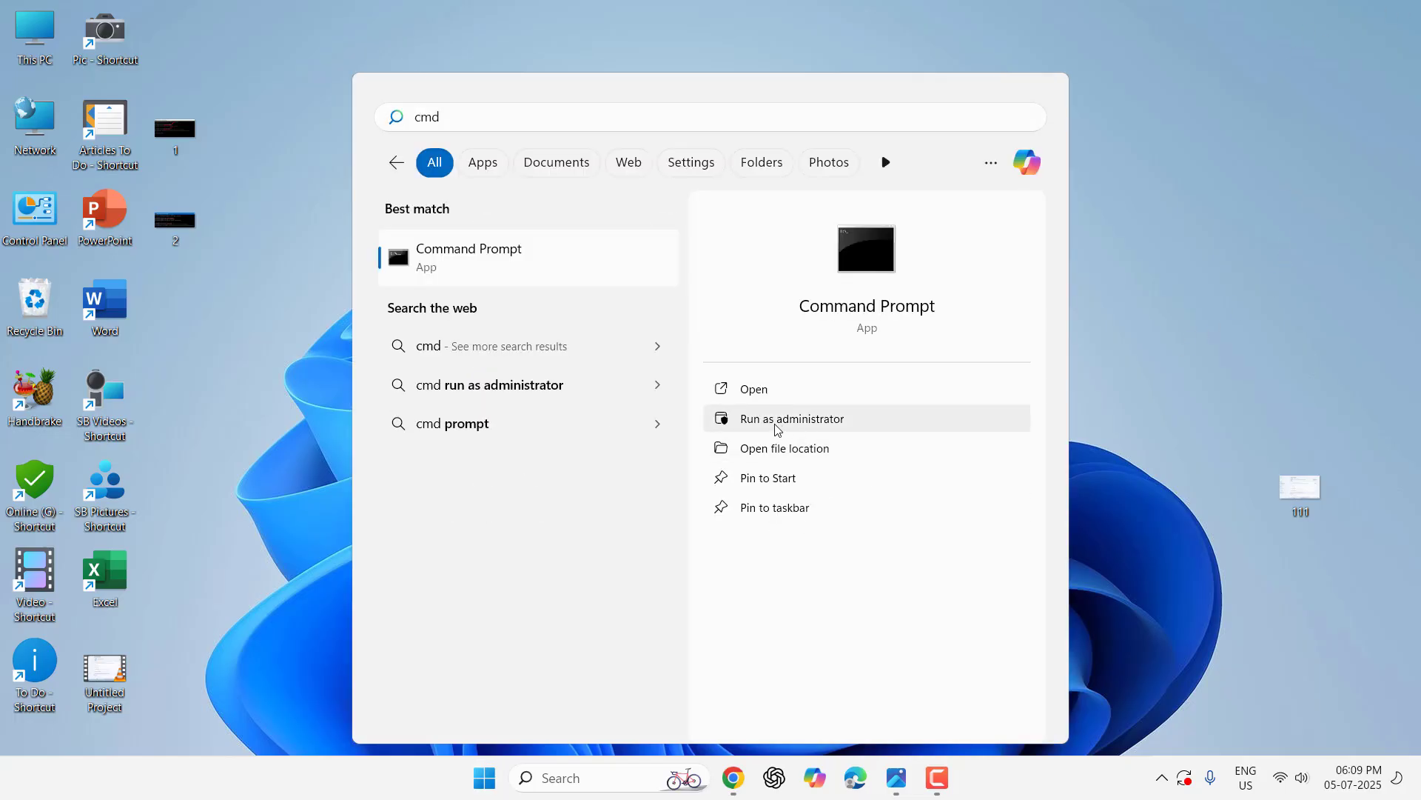
pyautogui.click(791, 418)
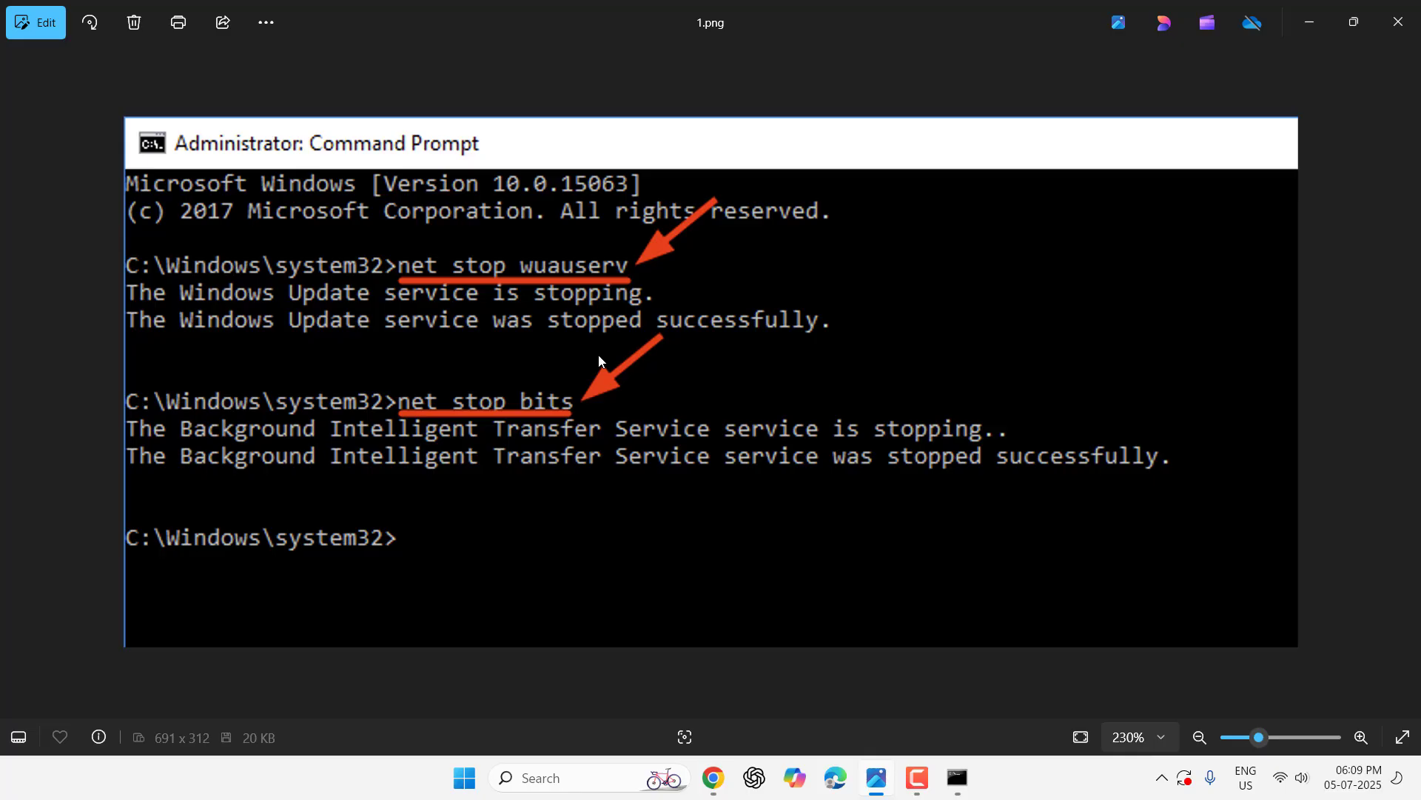
pyautogui.moveTo(614, 375)
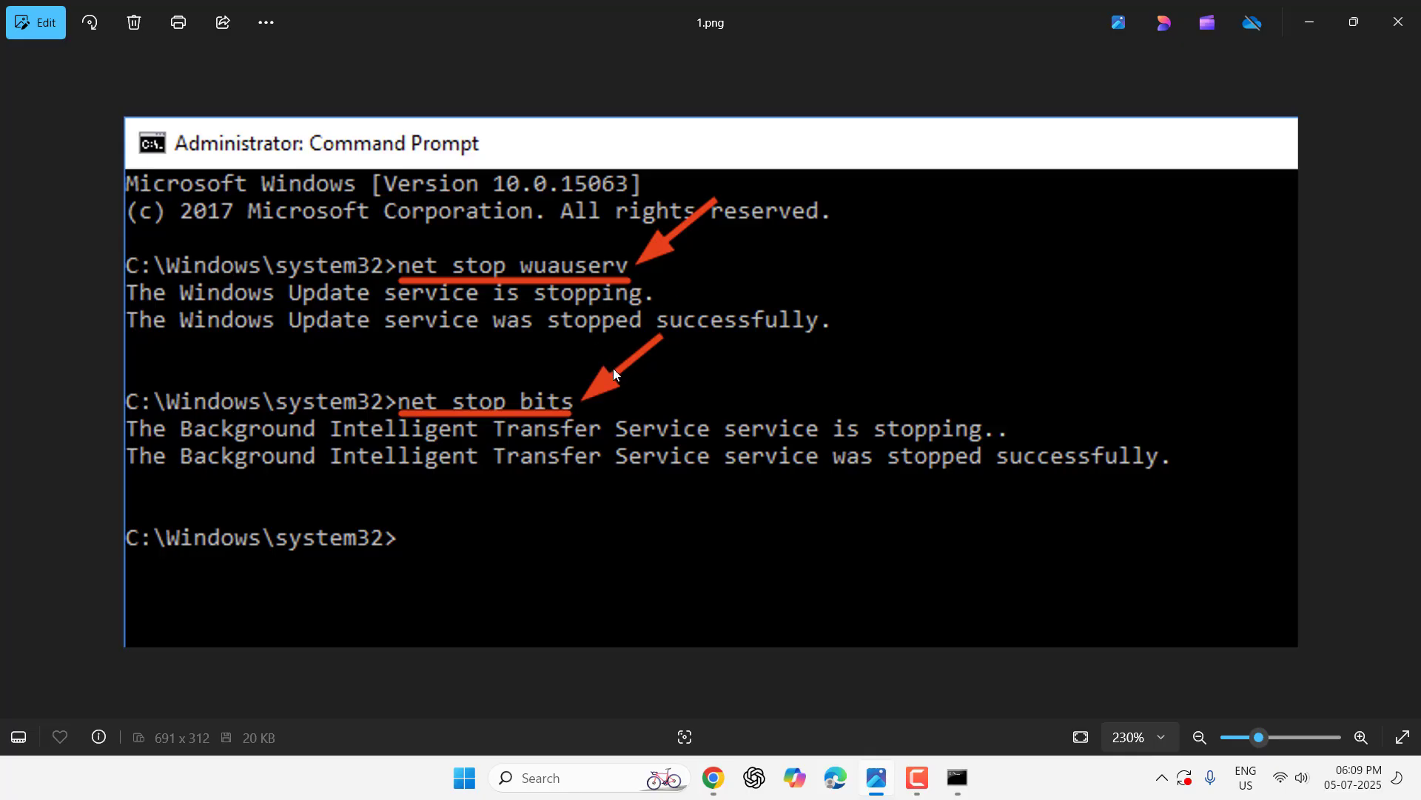
pyautogui.moveTo(469, 412)
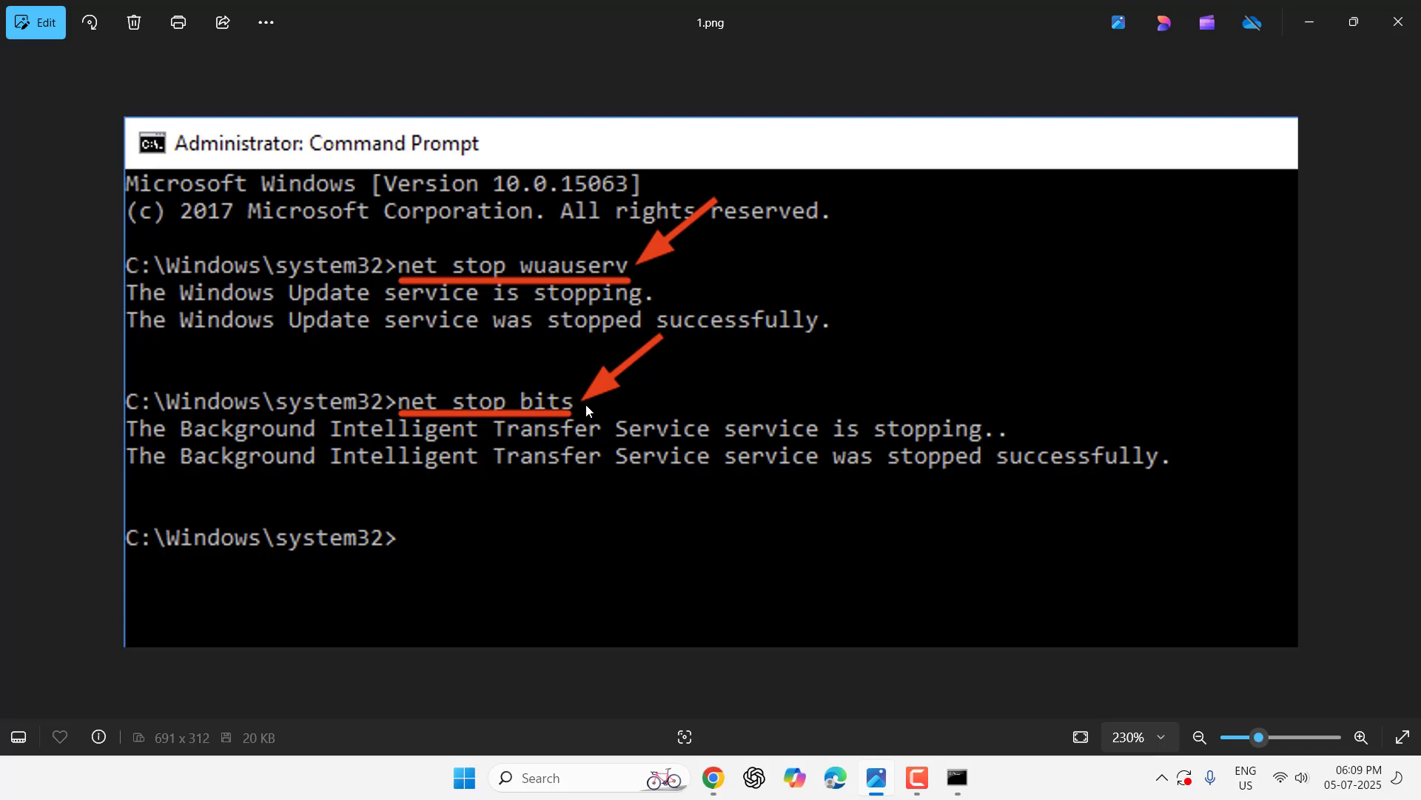
pyautogui.moveTo(902, 272)
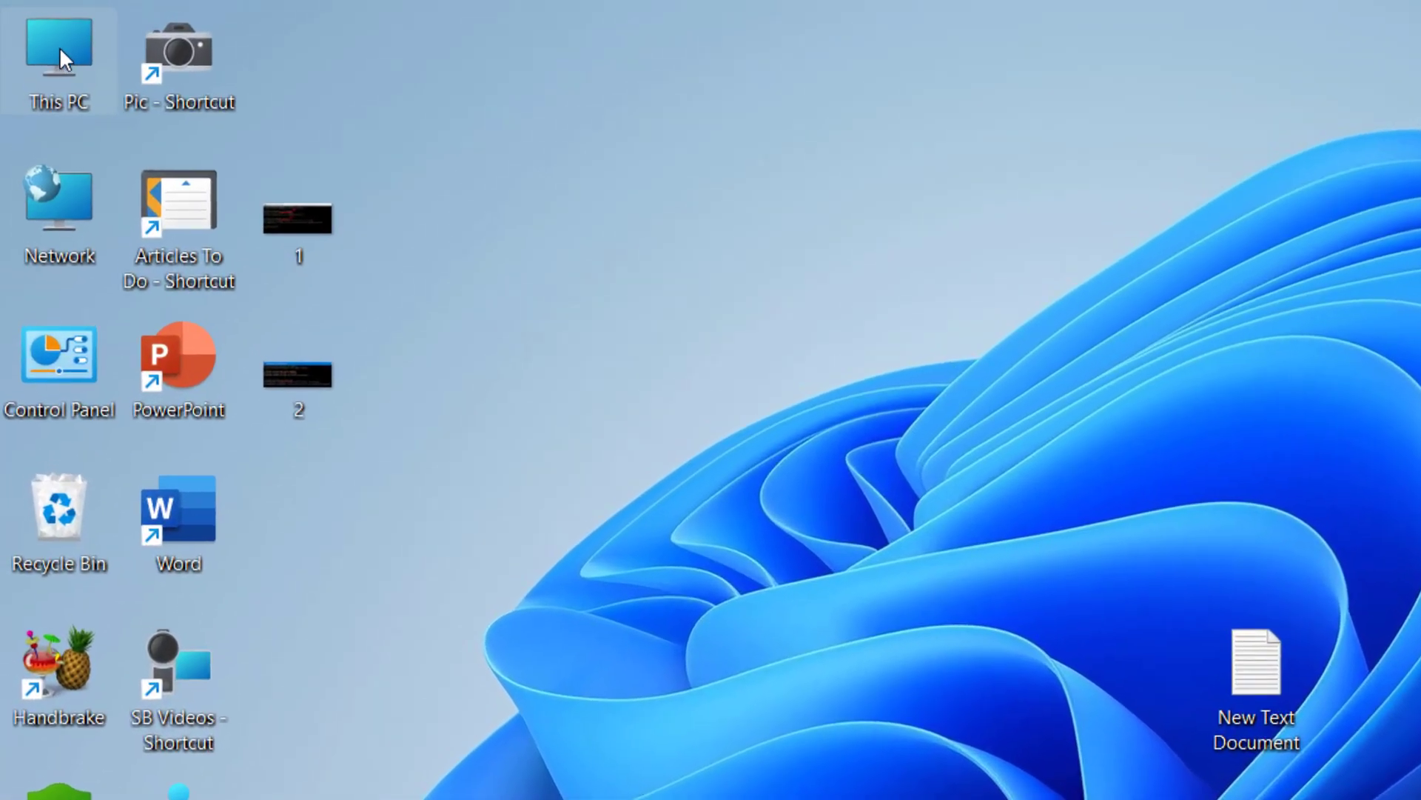
# Step: Open C:\Windows\SoftwareDistribution in File Explorer, select all its contents, and bring up the delete menu
pyautogui.doubleClick(58, 50)
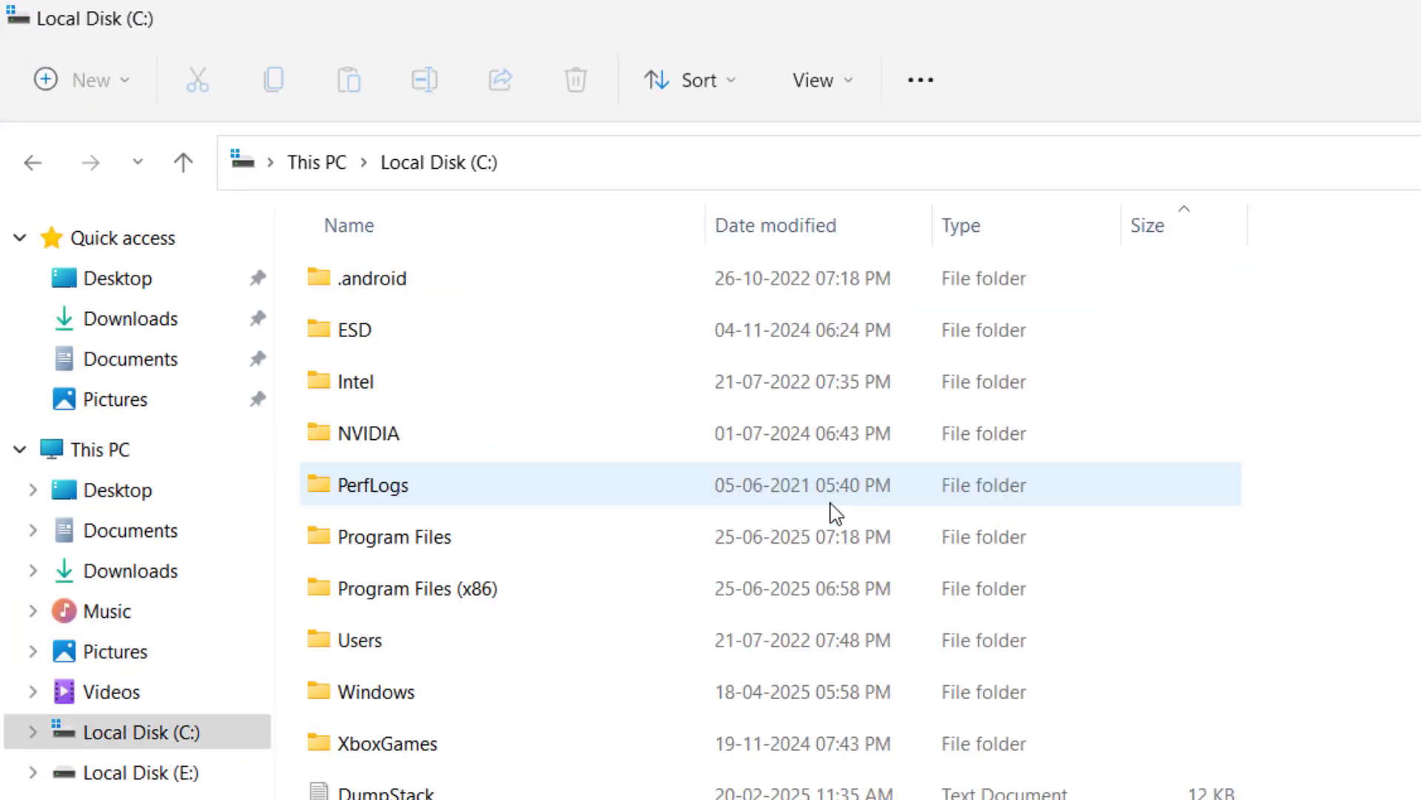
pyautogui.click(371, 691)
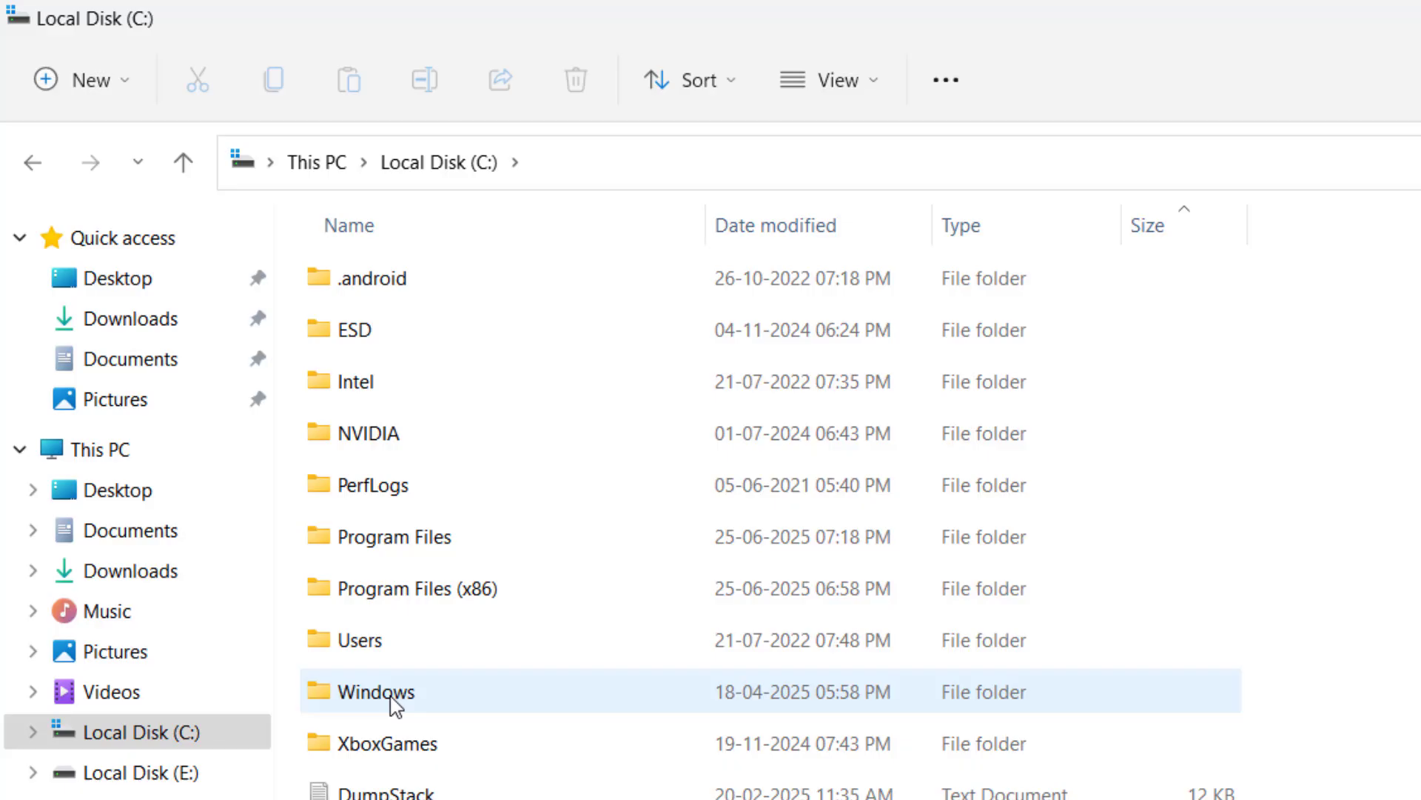
pyautogui.doubleClick(371, 691)
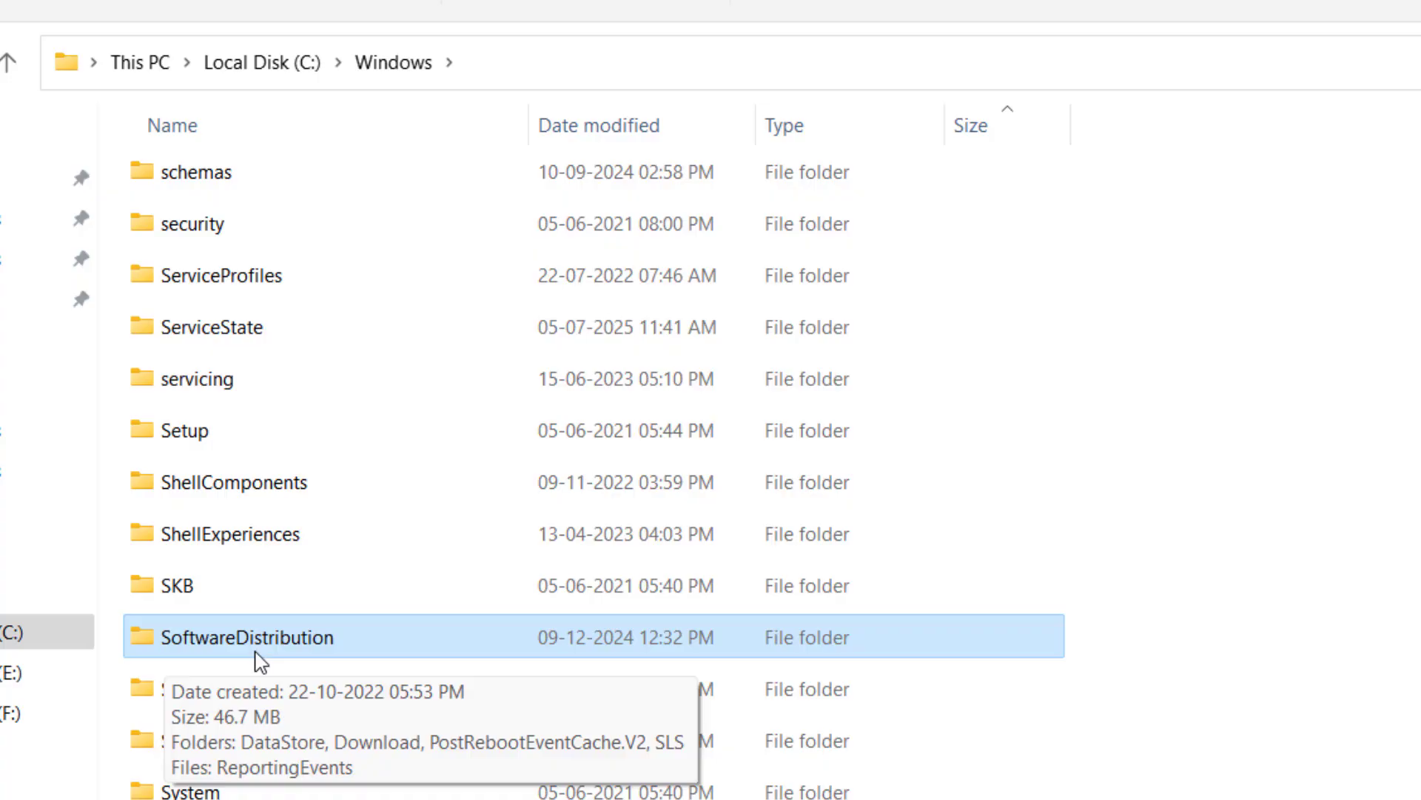
pyautogui.doubleClick(248, 637)
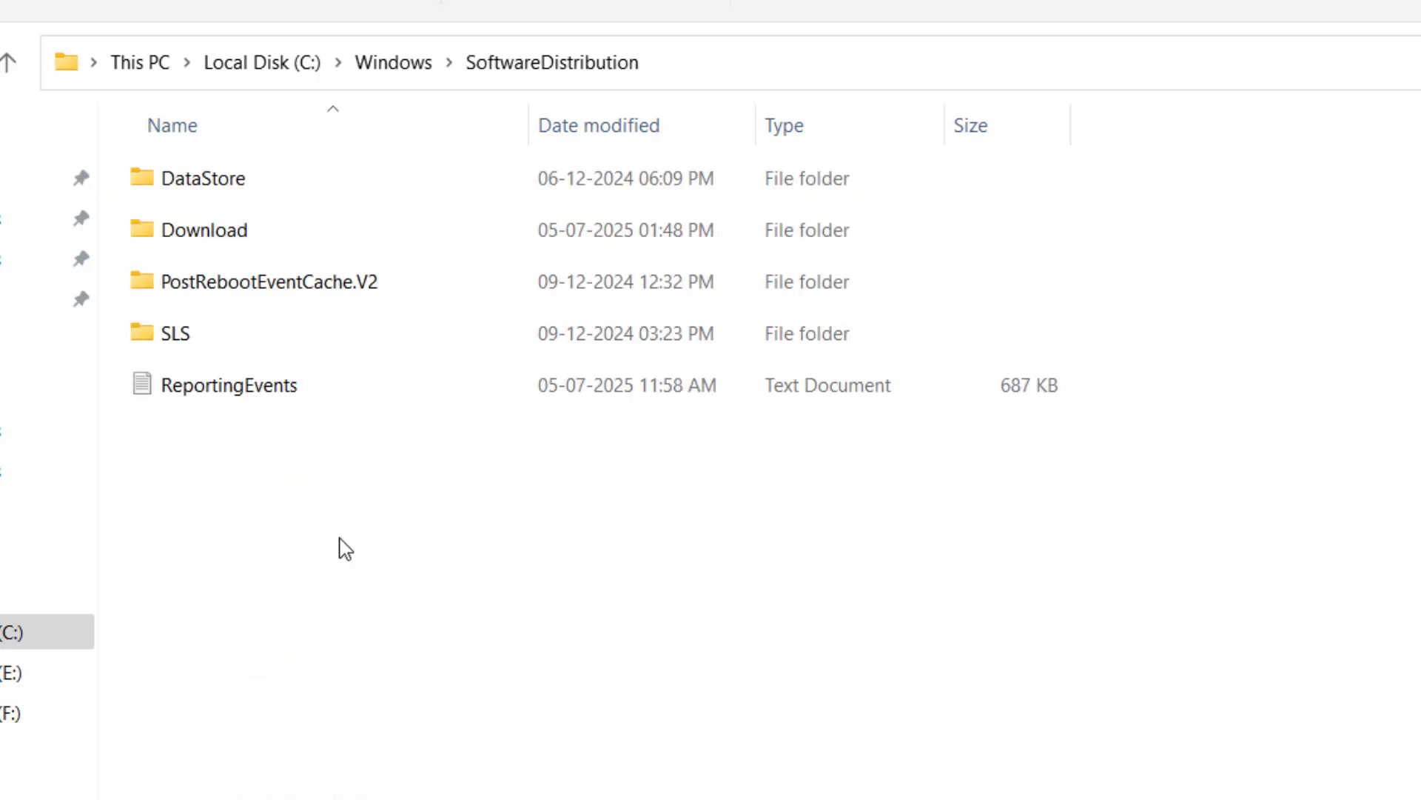
pyautogui.press('ctrl+a')
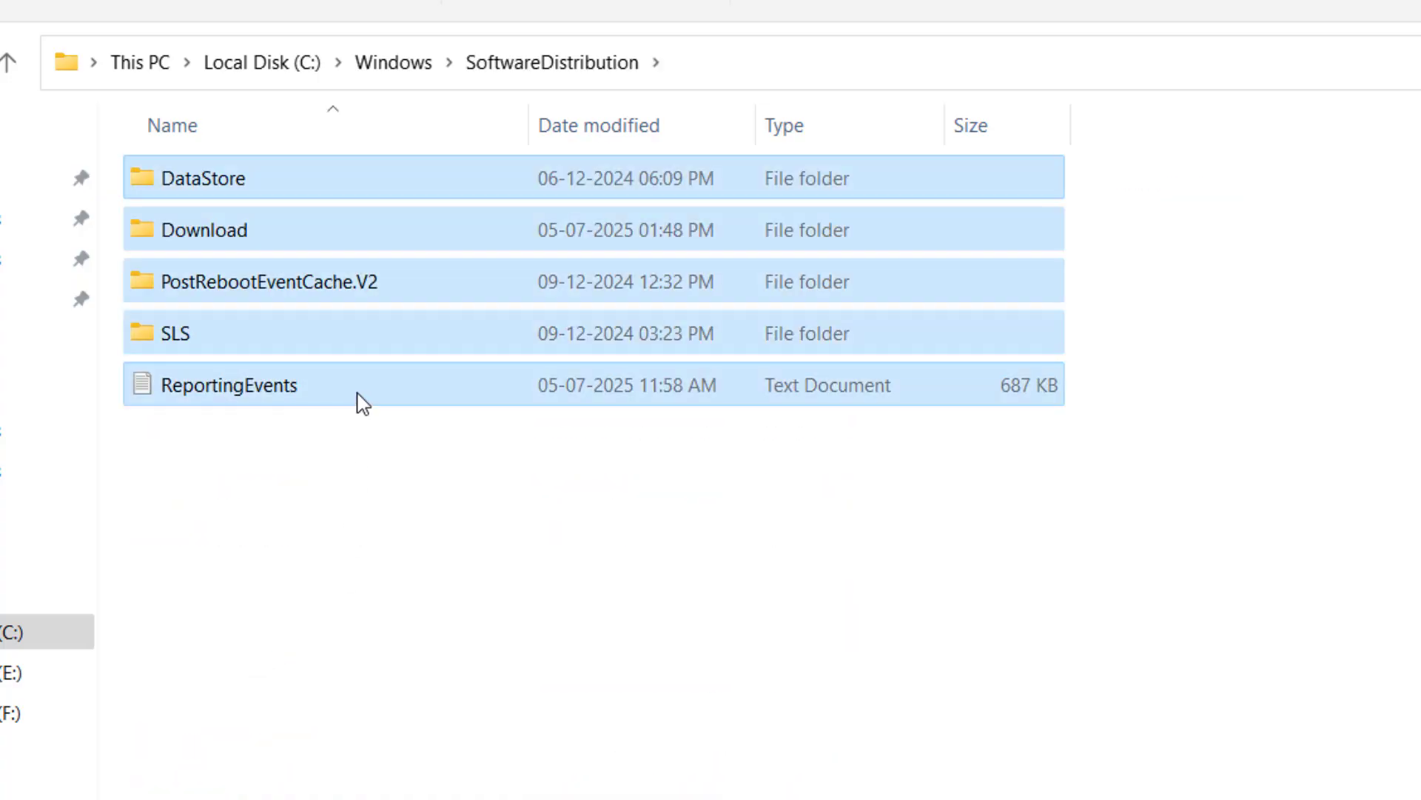
pyautogui.rightClick(229, 384)
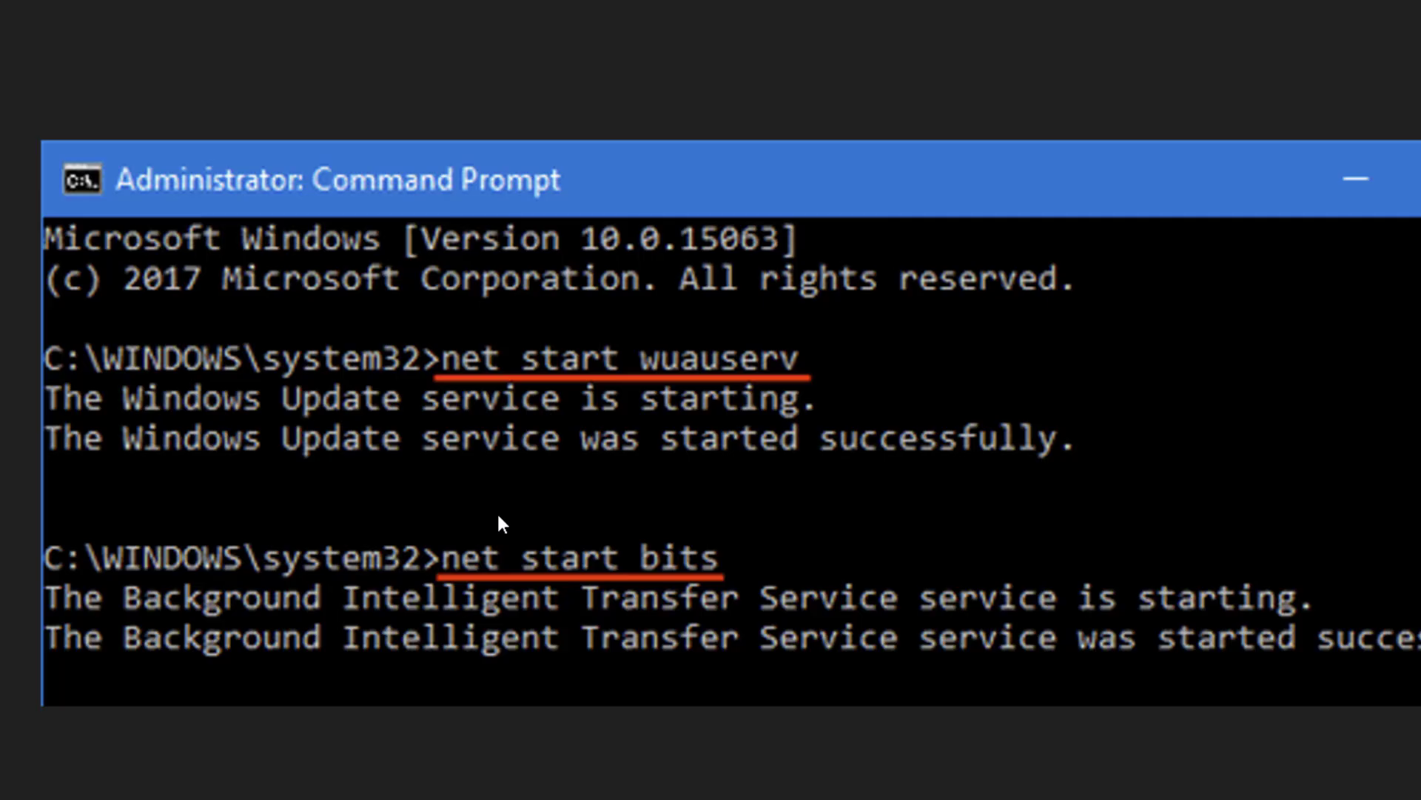
pyautogui.moveTo(520, 374)
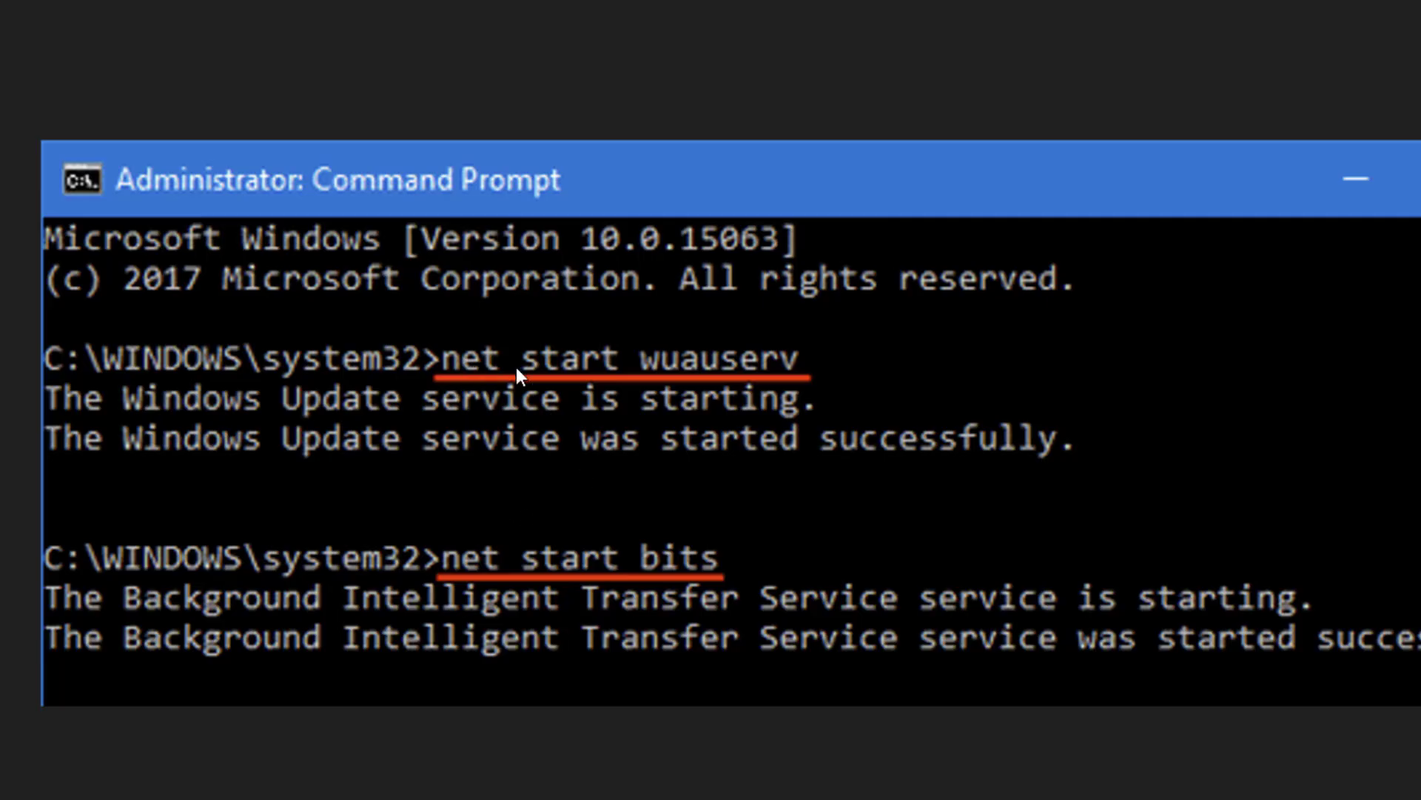
pyautogui.moveTo(721, 381)
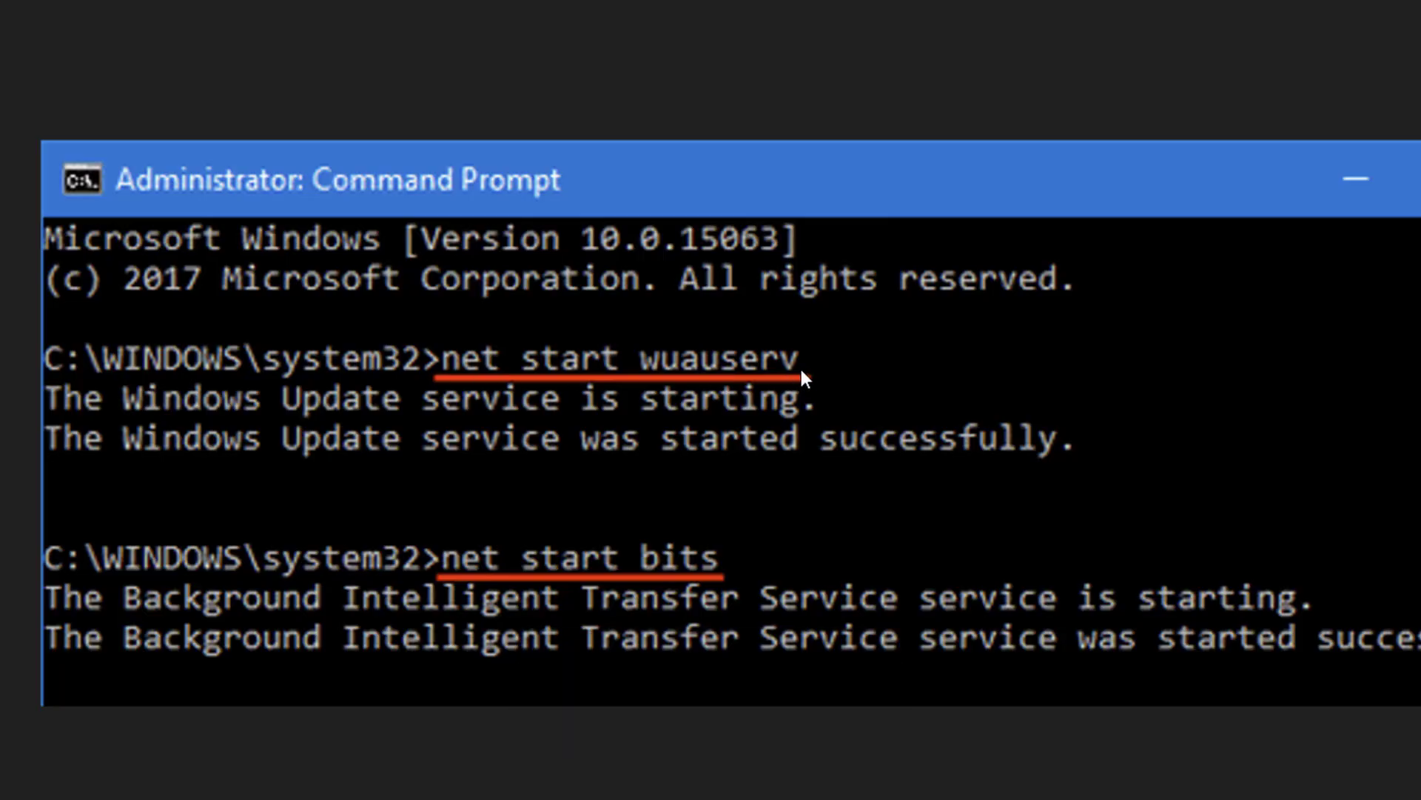
pyautogui.moveTo(573, 381)
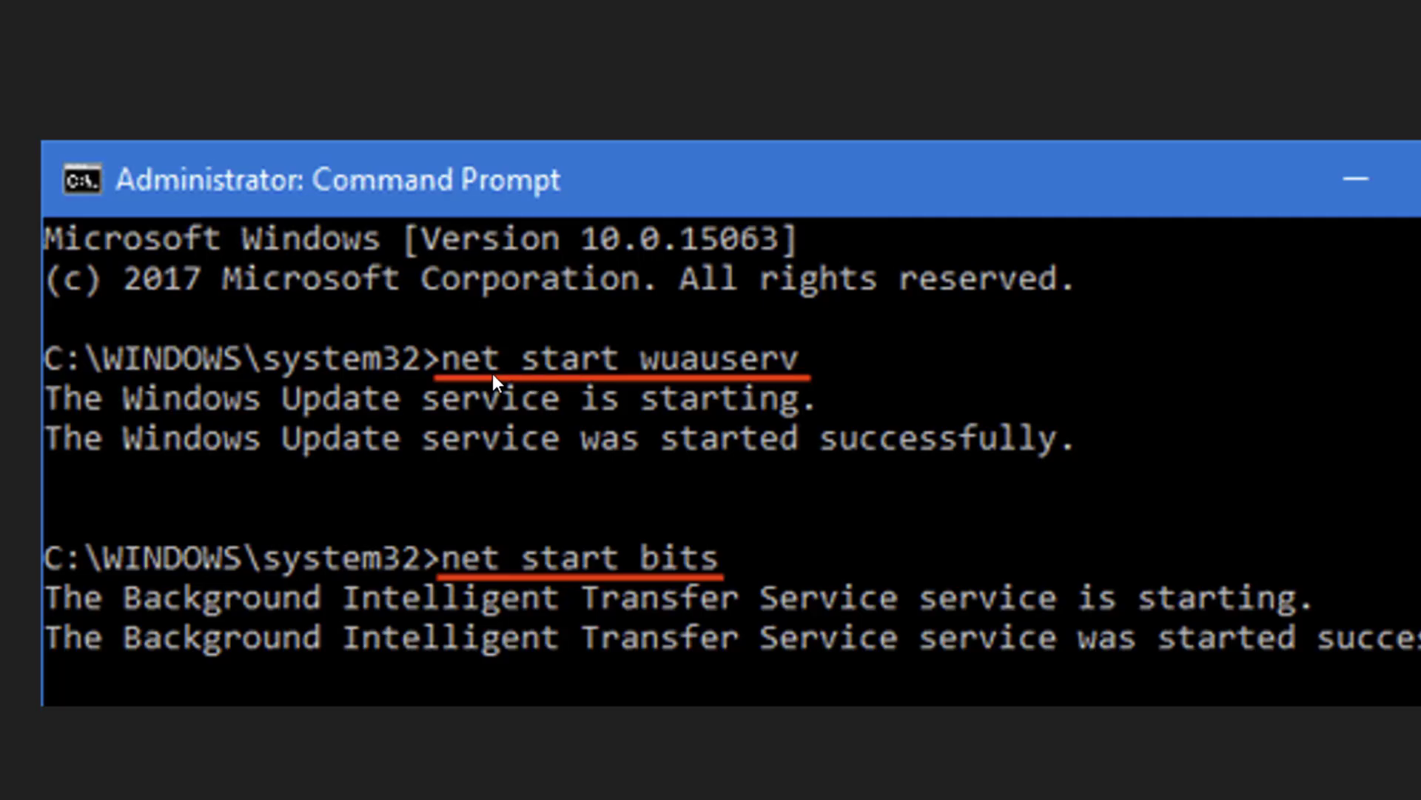
pyautogui.moveTo(823, 370)
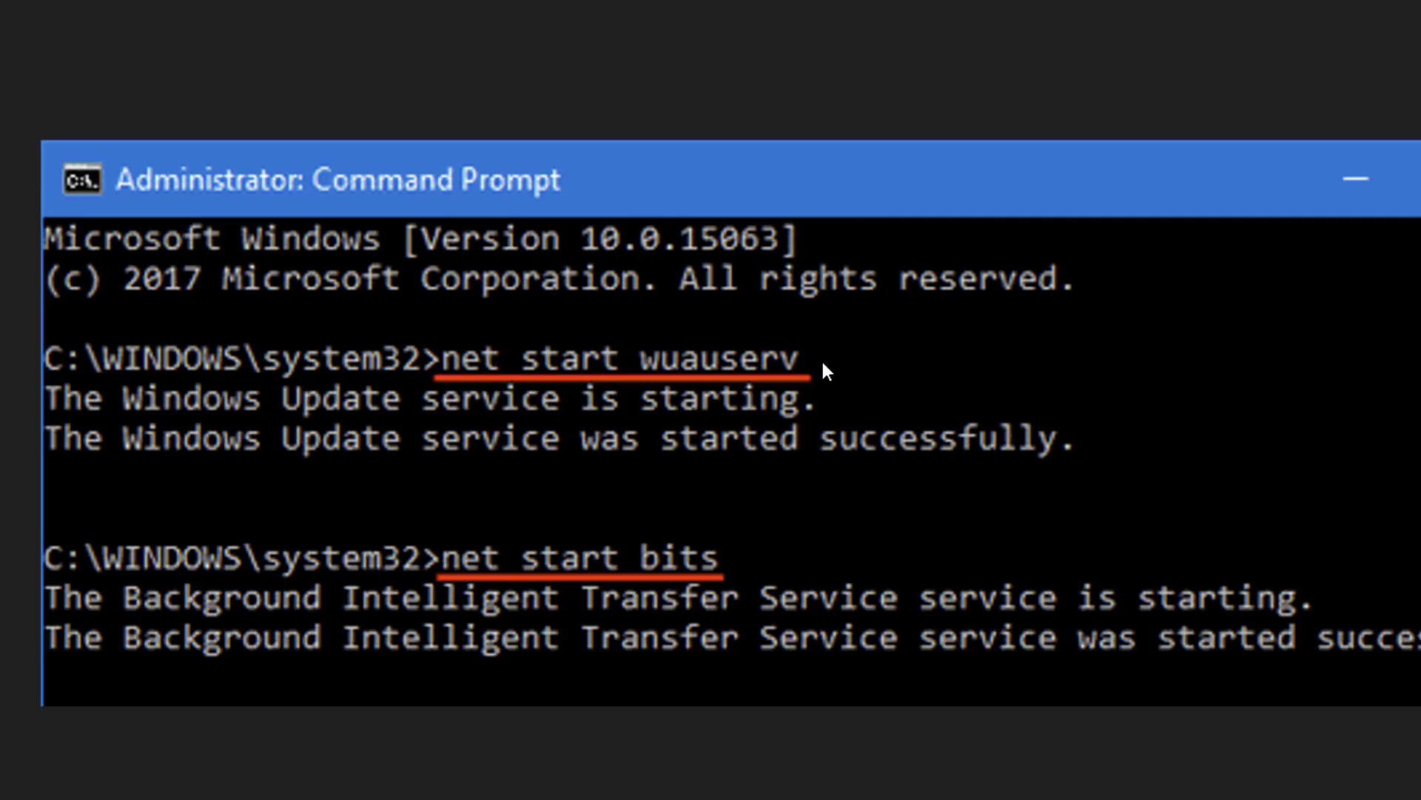
pyautogui.moveTo(680, 576)
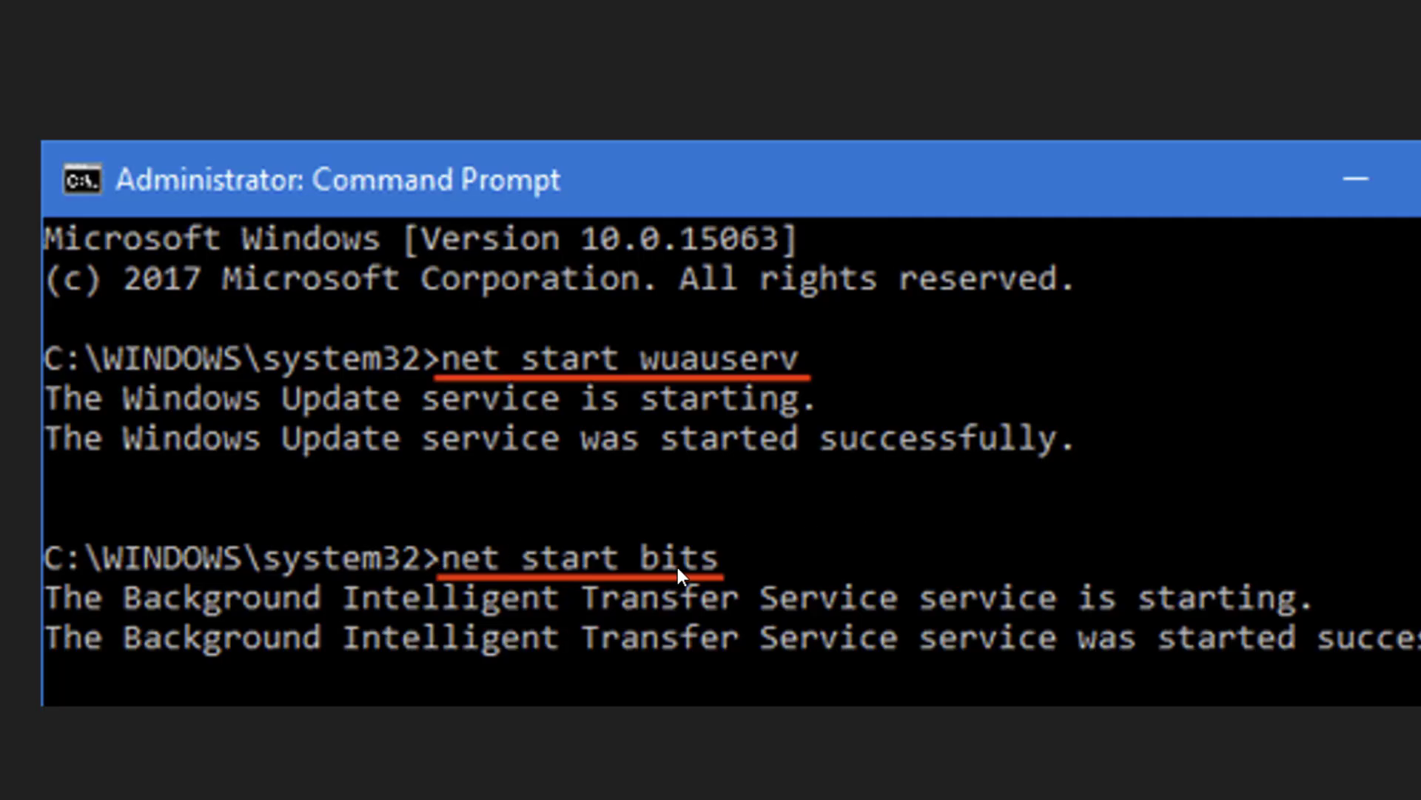
pyautogui.moveTo(742, 594)
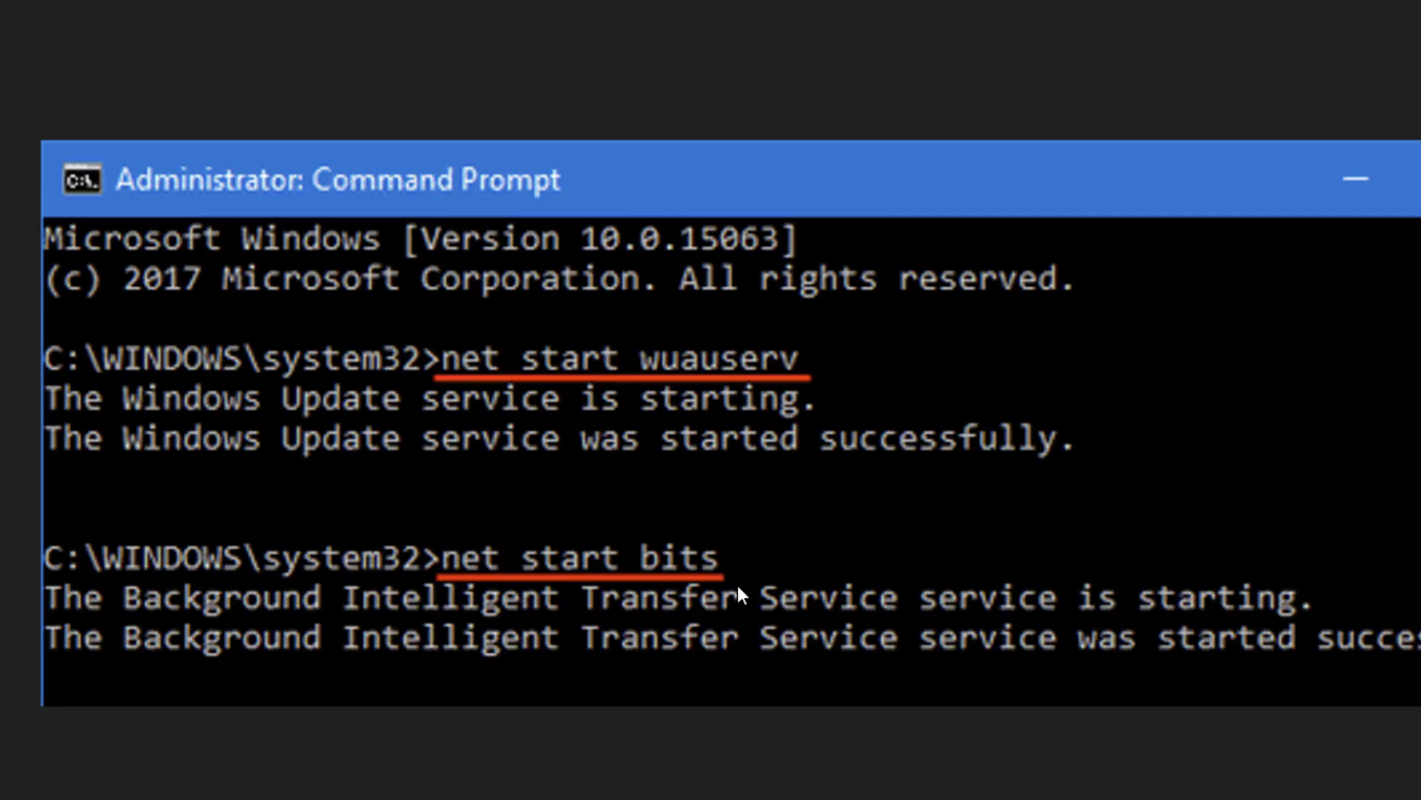
pyautogui.moveTo(735, 533)
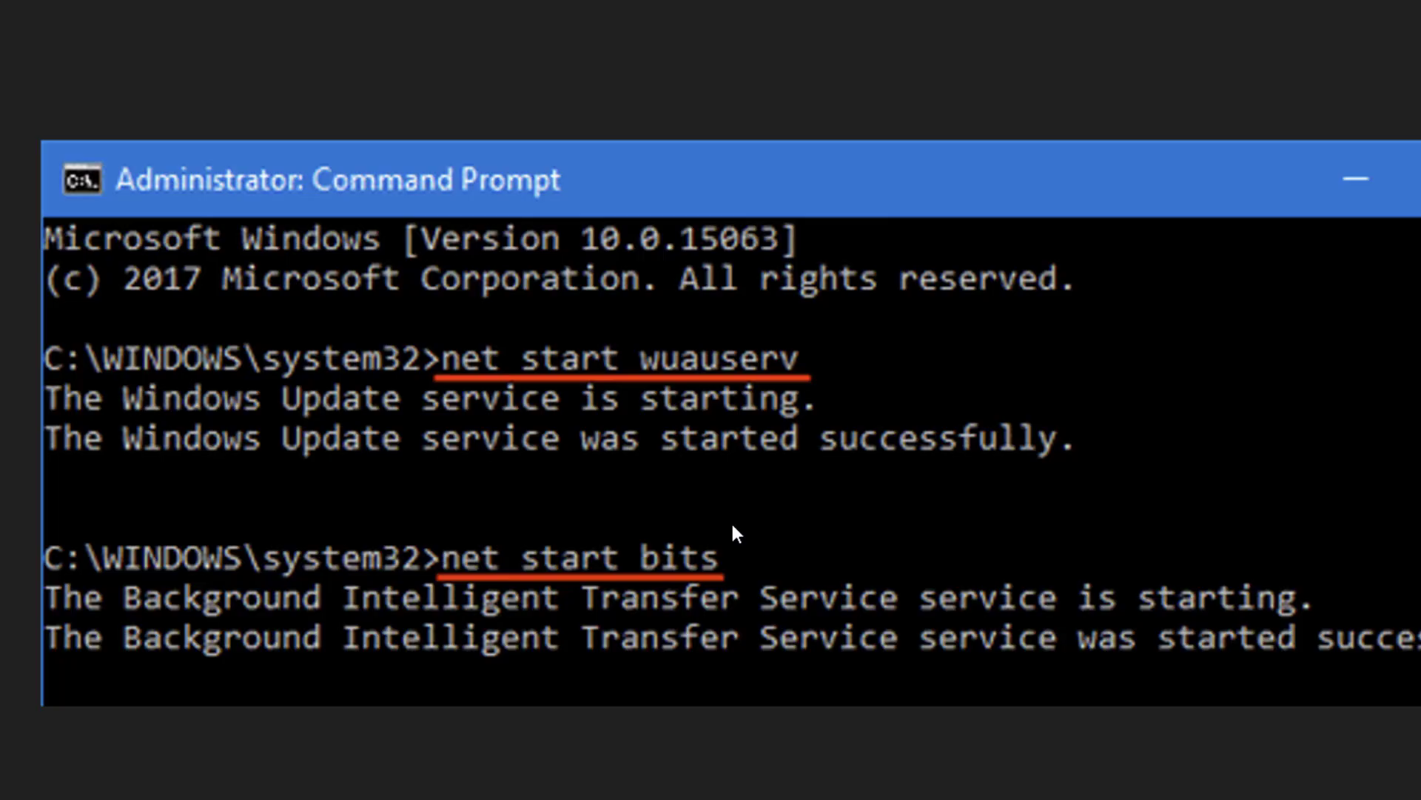
pyautogui.moveTo(852, 617)
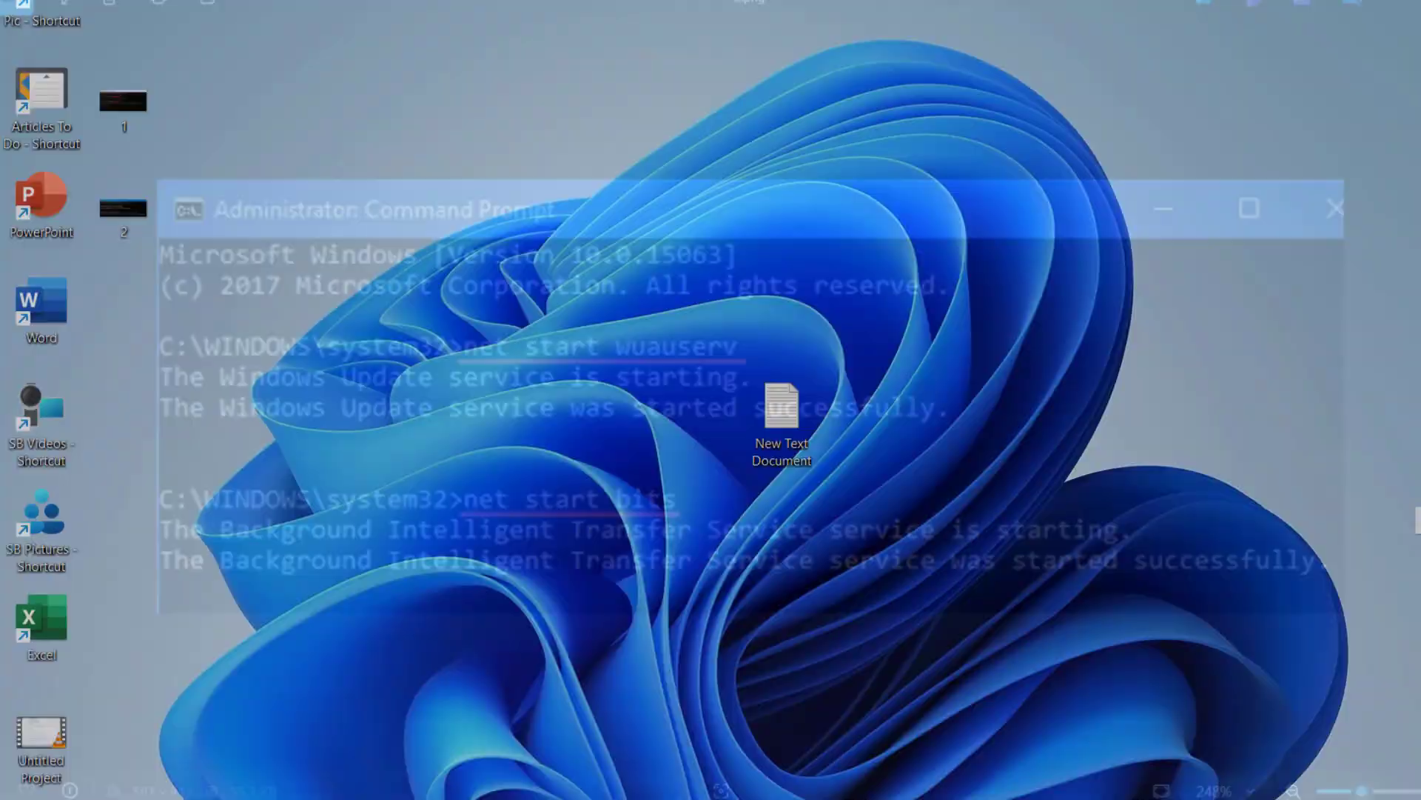
pyautogui.click(1335, 207)
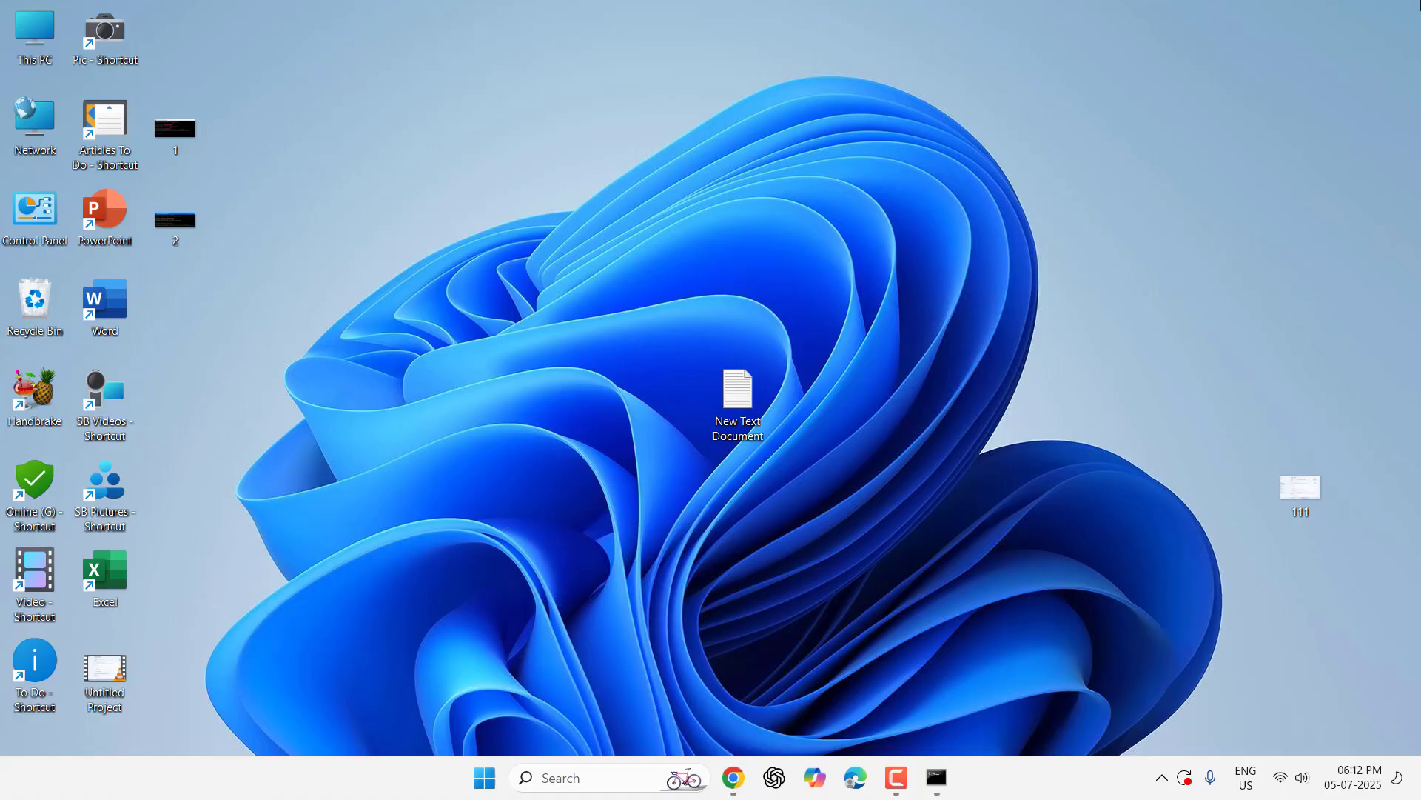
pyautogui.moveTo(1091, 459)
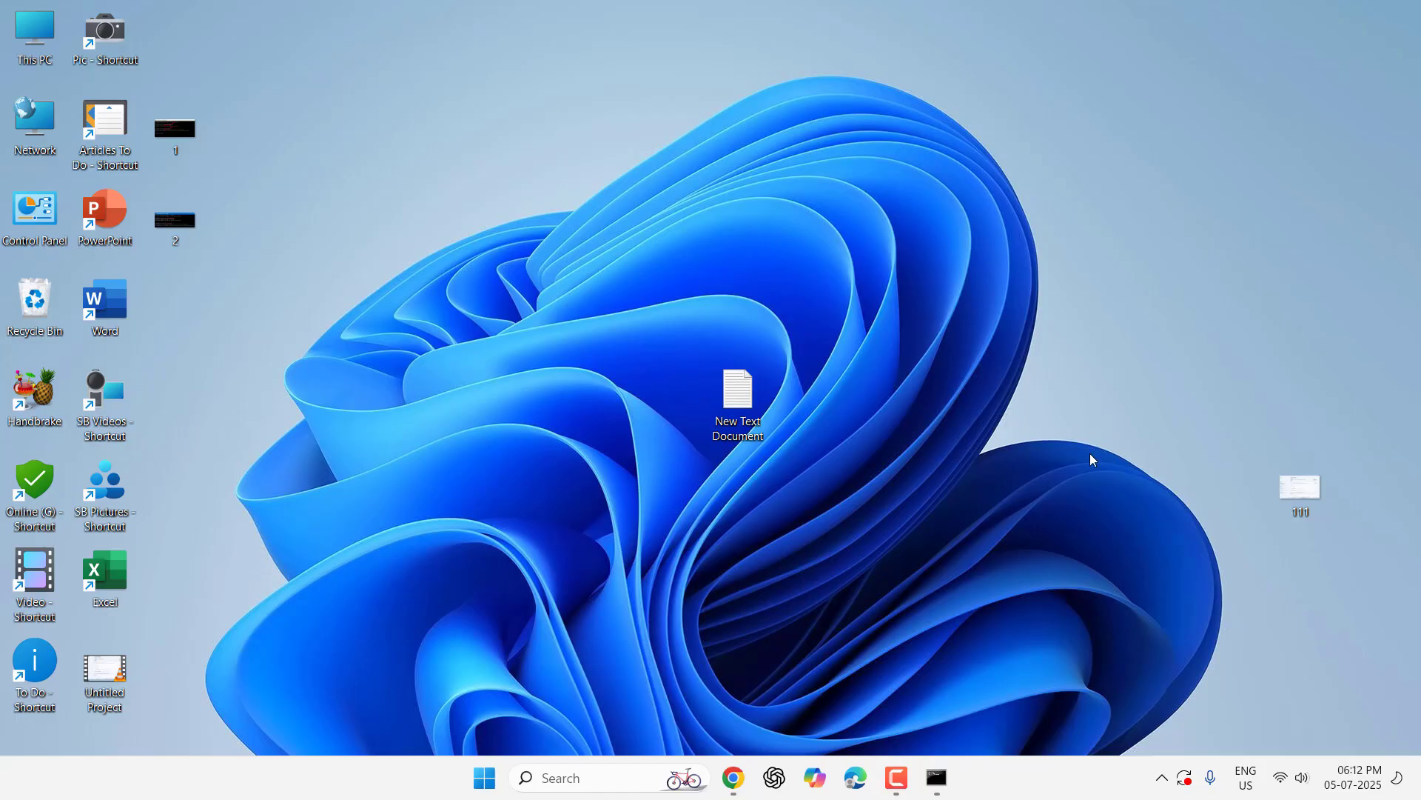
pyautogui.moveTo(663, 215)
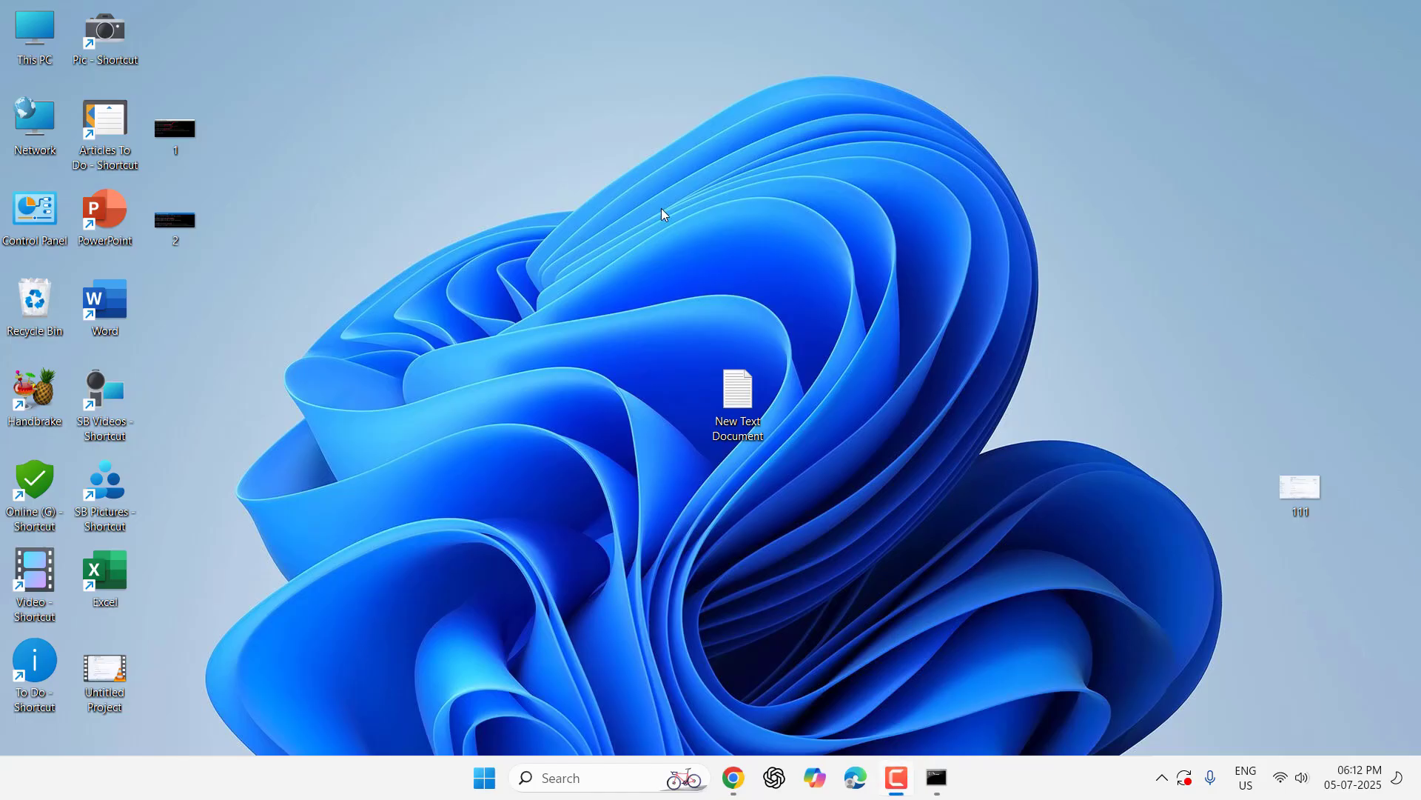